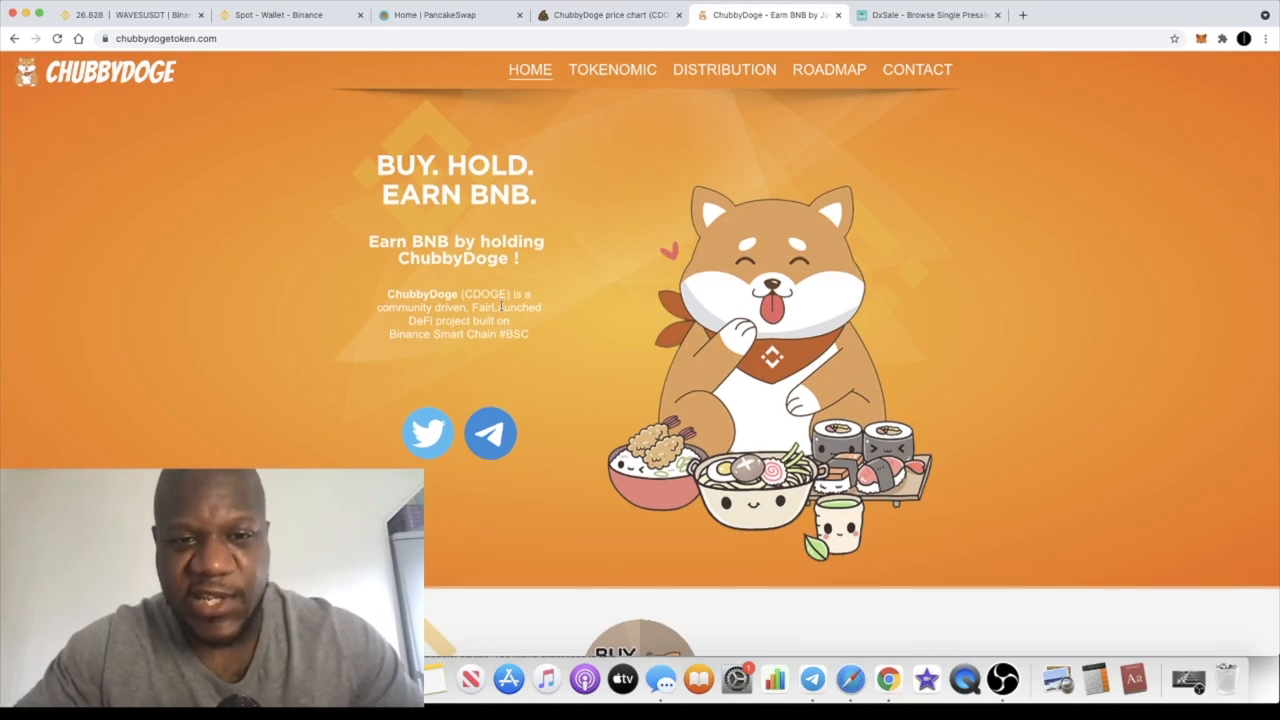
mouse_move(610, 14)
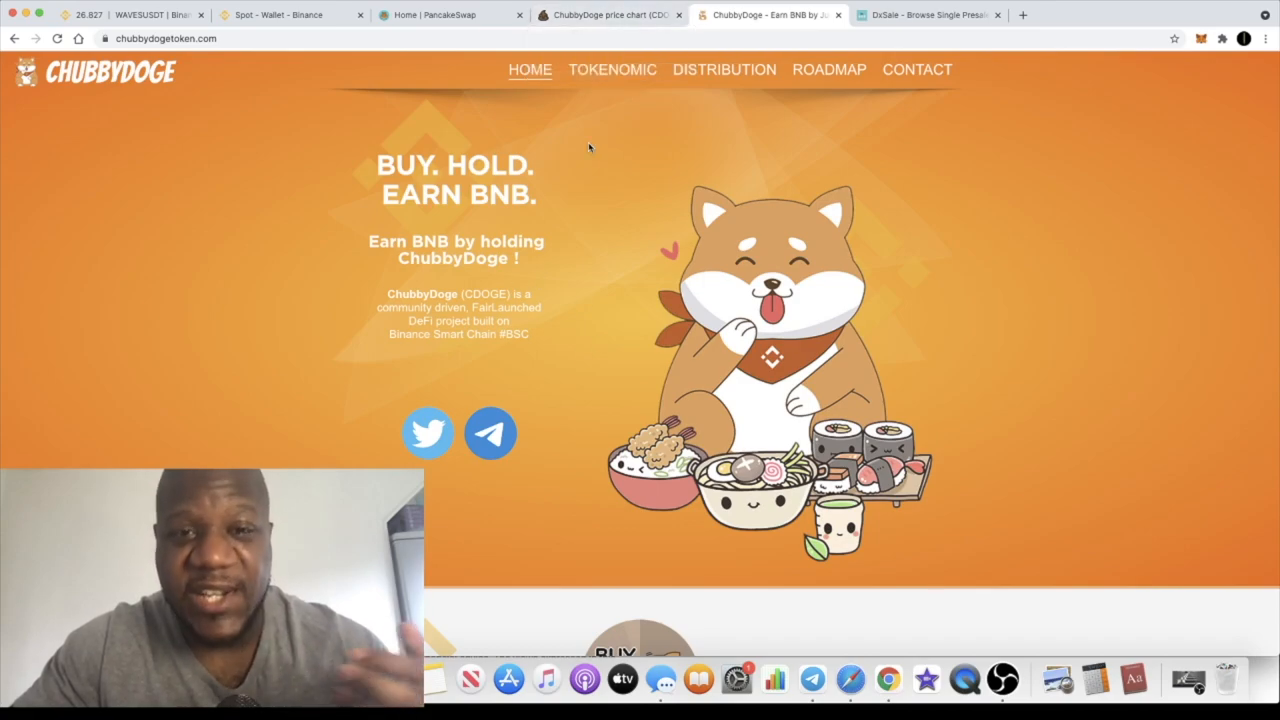
mouse_move(608, 14)
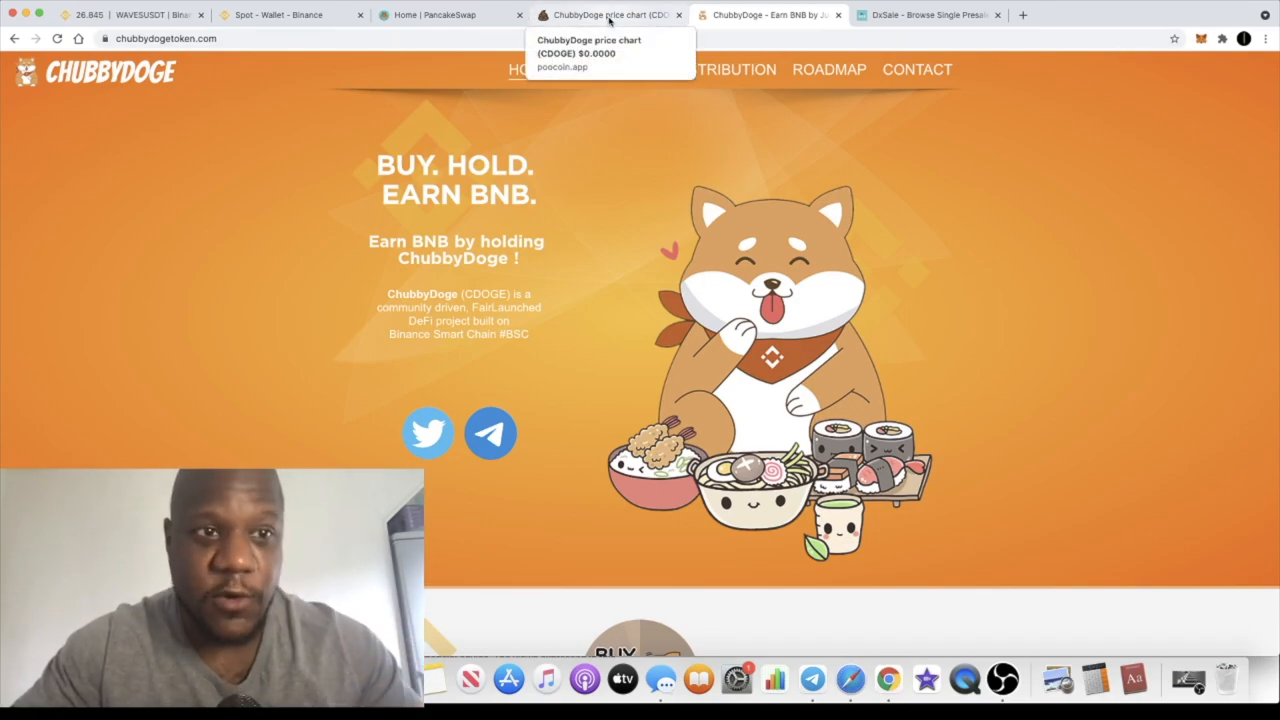
- Review the CDOGE/BNB candles on PooCoin, glance at the ChubbyDoge site, then follow a sponsored ad banner
left_click(608, 14)
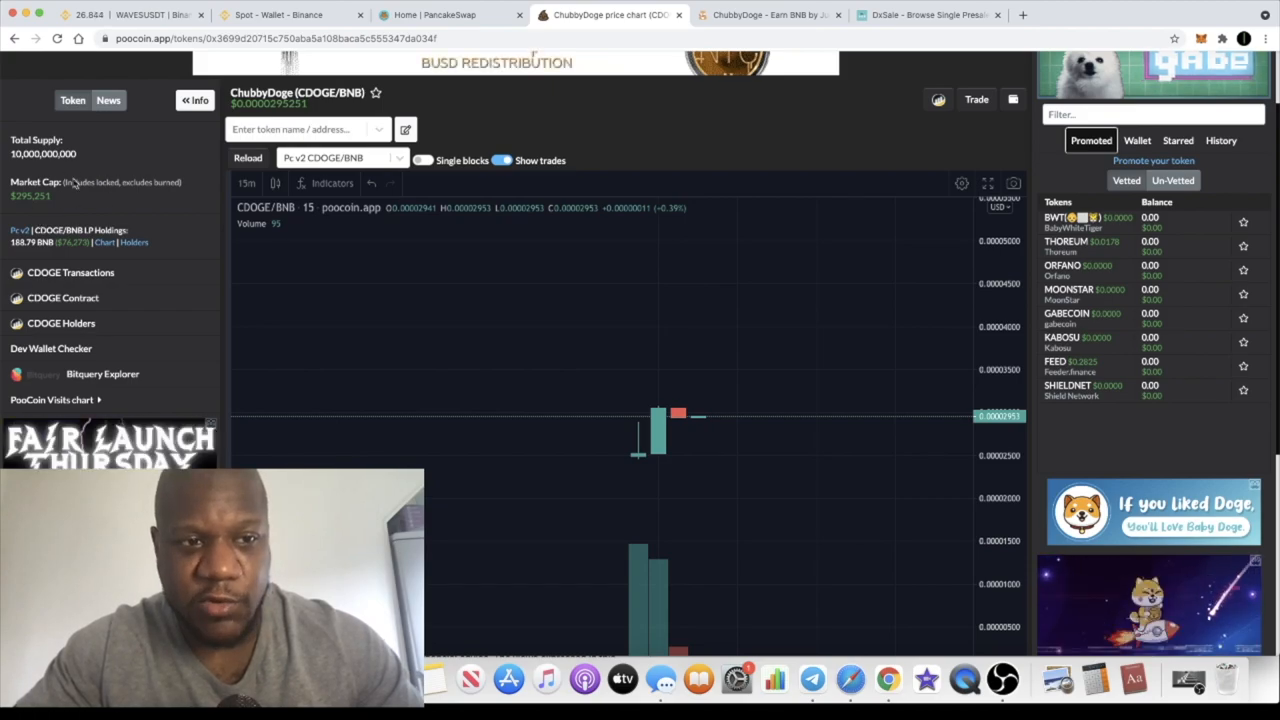
mouse_move(644, 472)
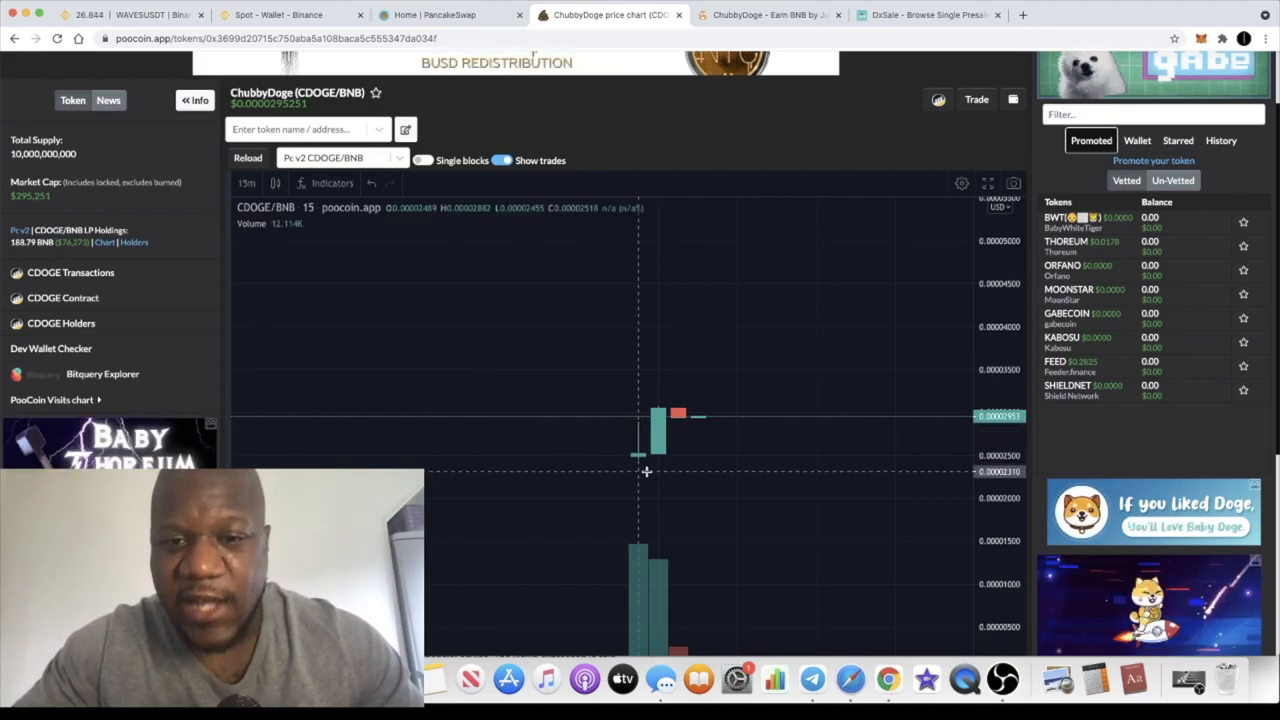
mouse_move(744, 420)
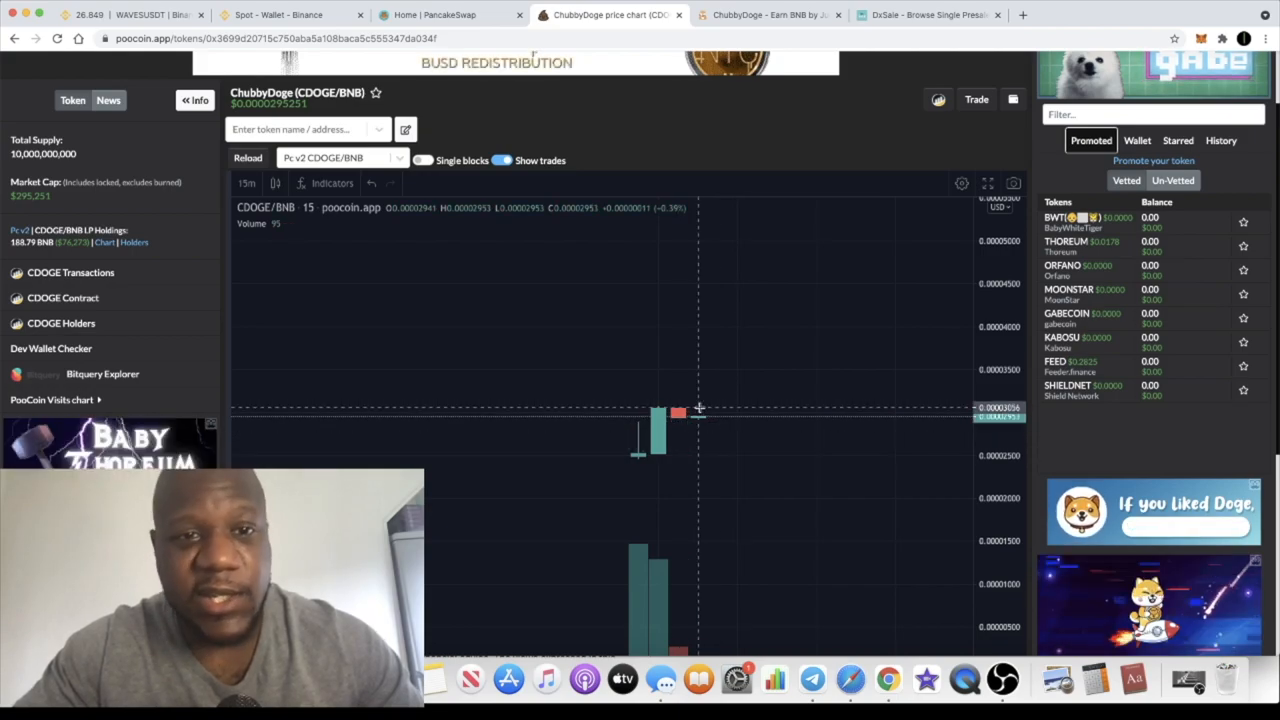
mouse_move(704, 452)
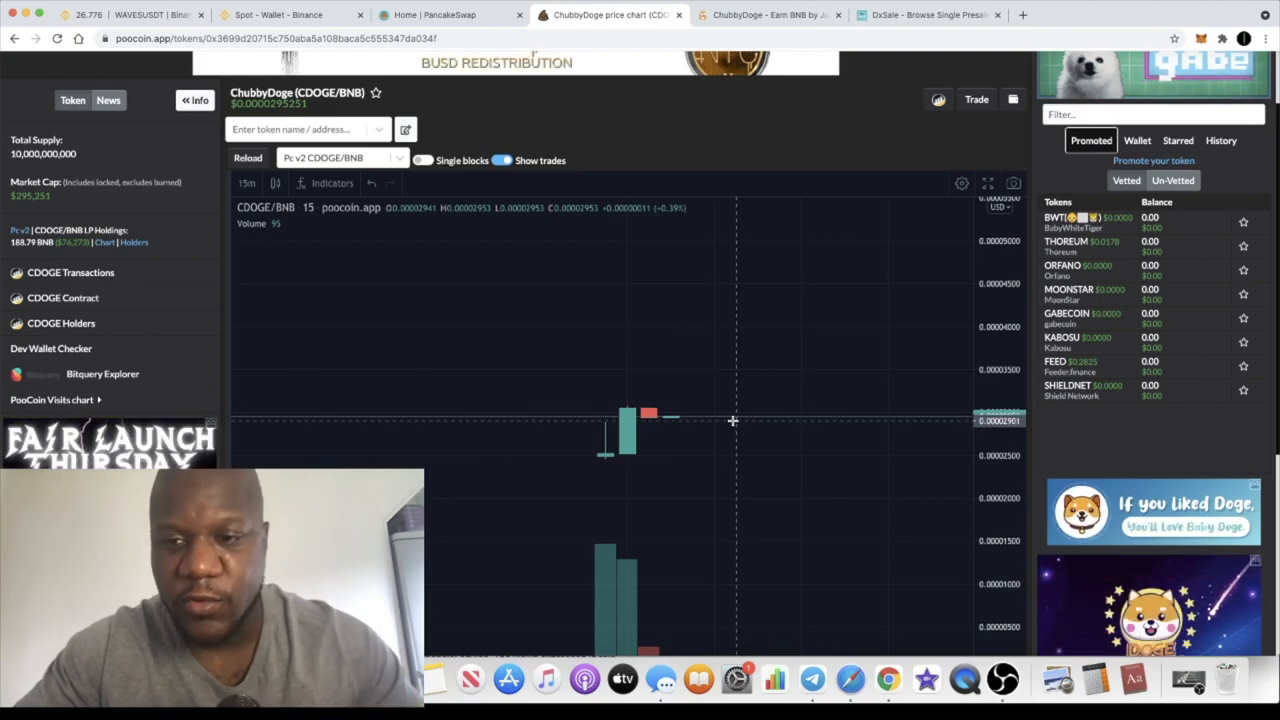
mouse_move(852, 258)
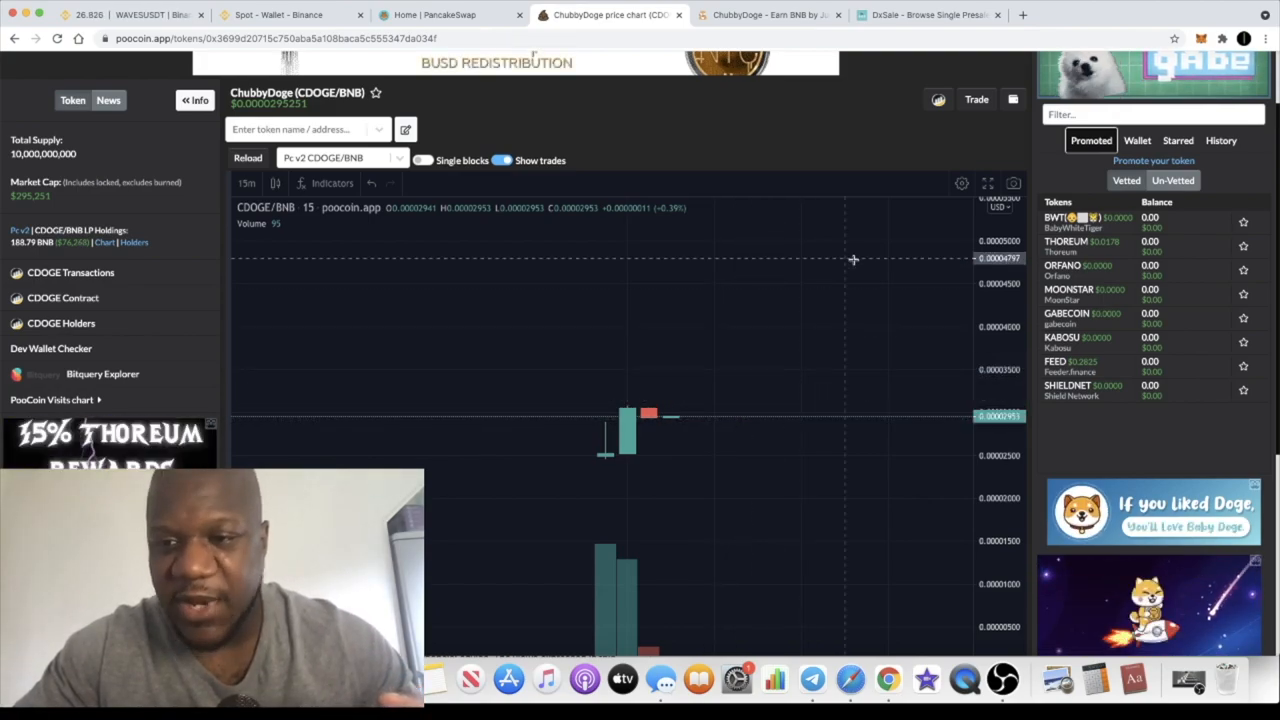
mouse_move(592, 304)
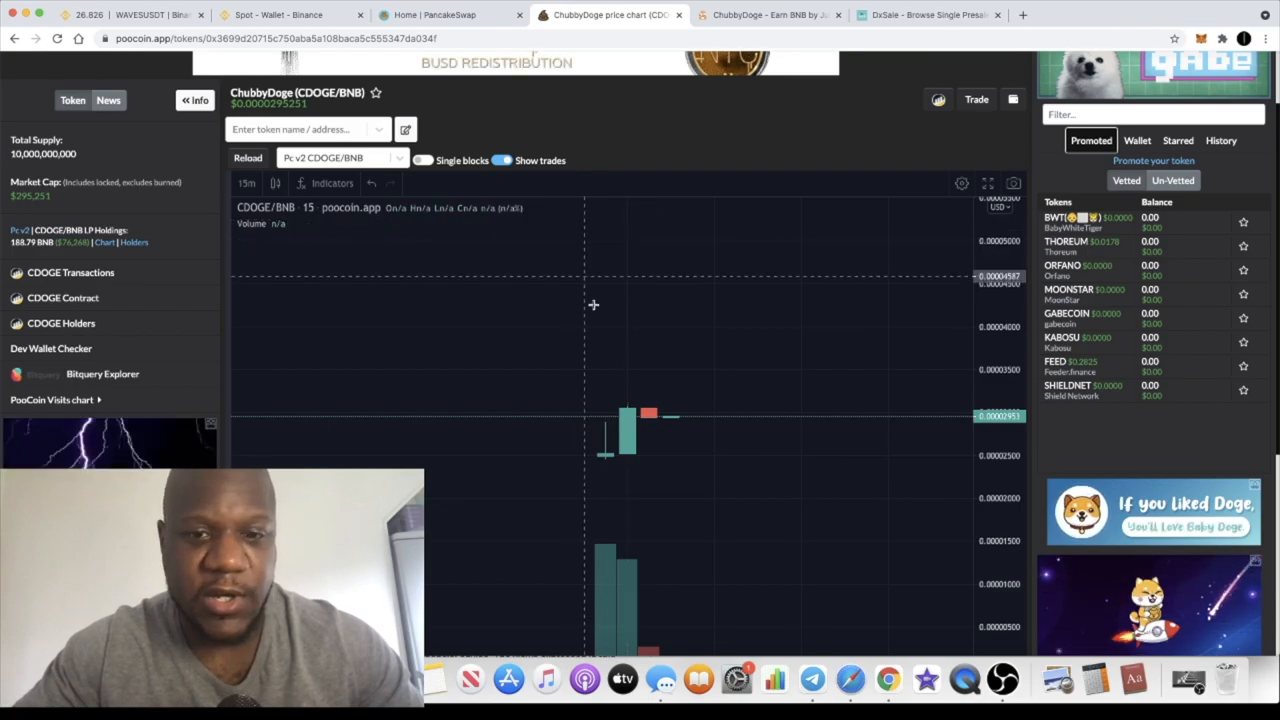
left_click(768, 14)
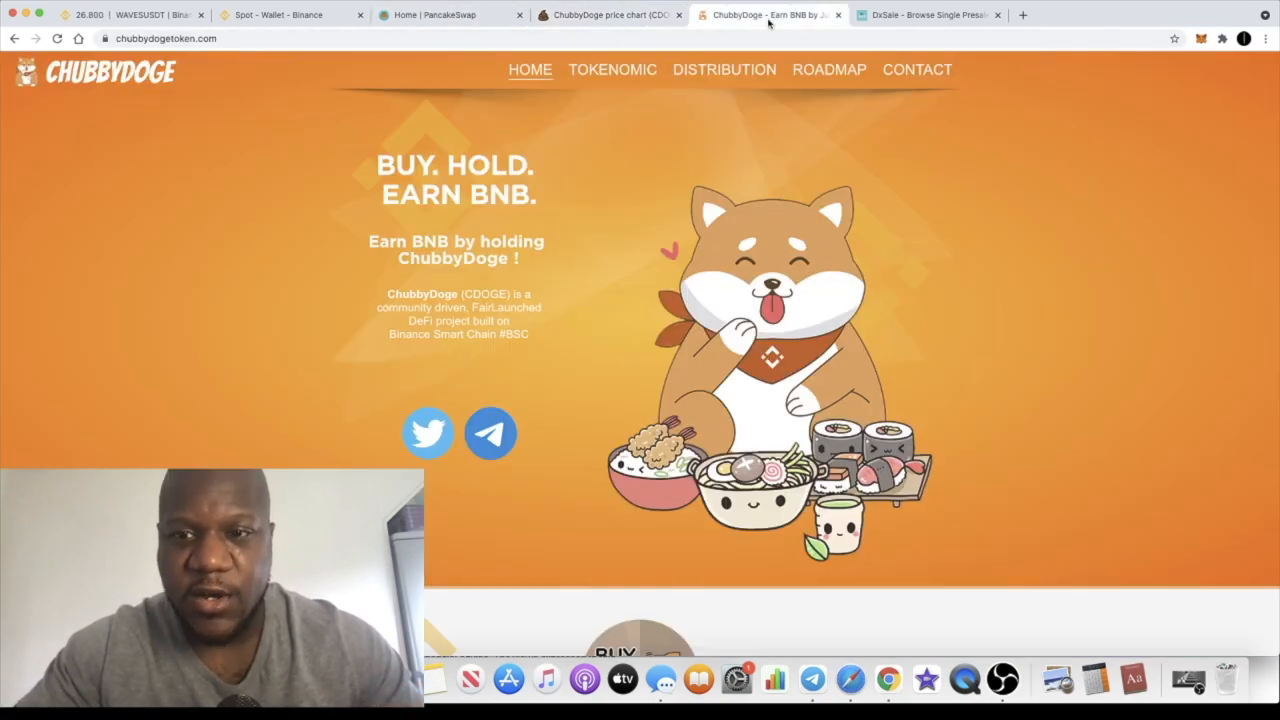
left_click(610, 14)
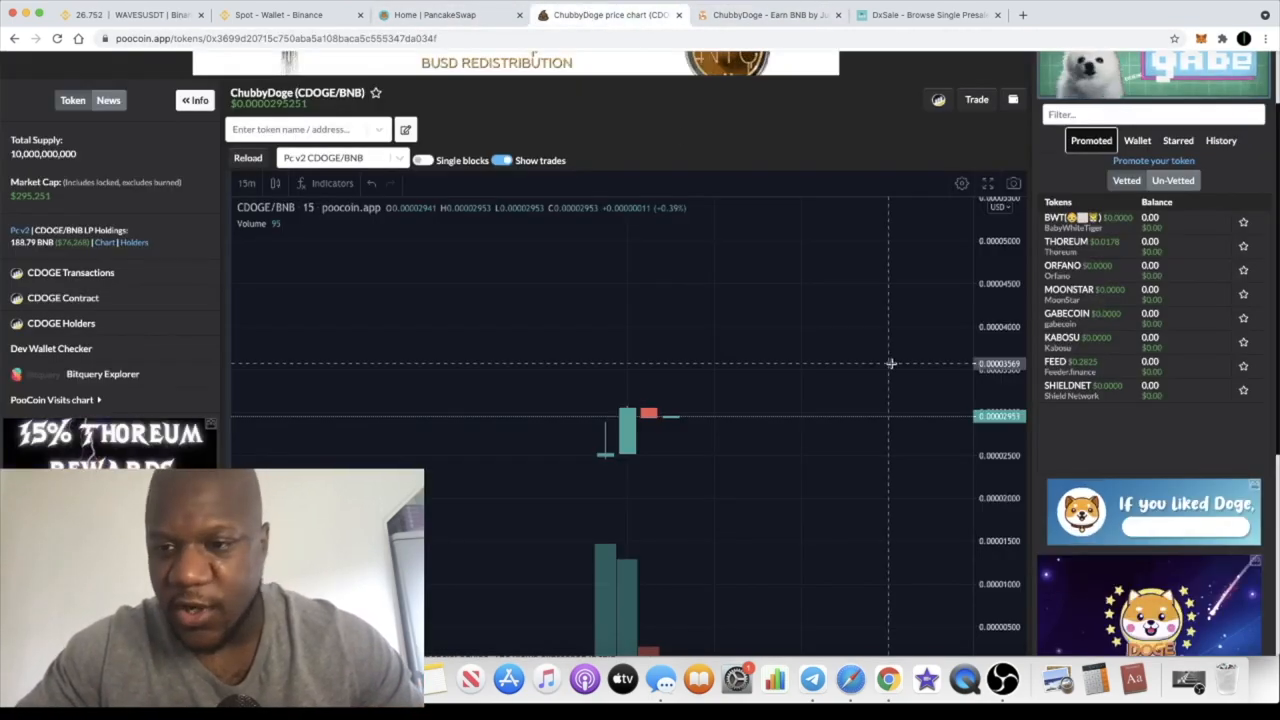
scroll("down", 3)
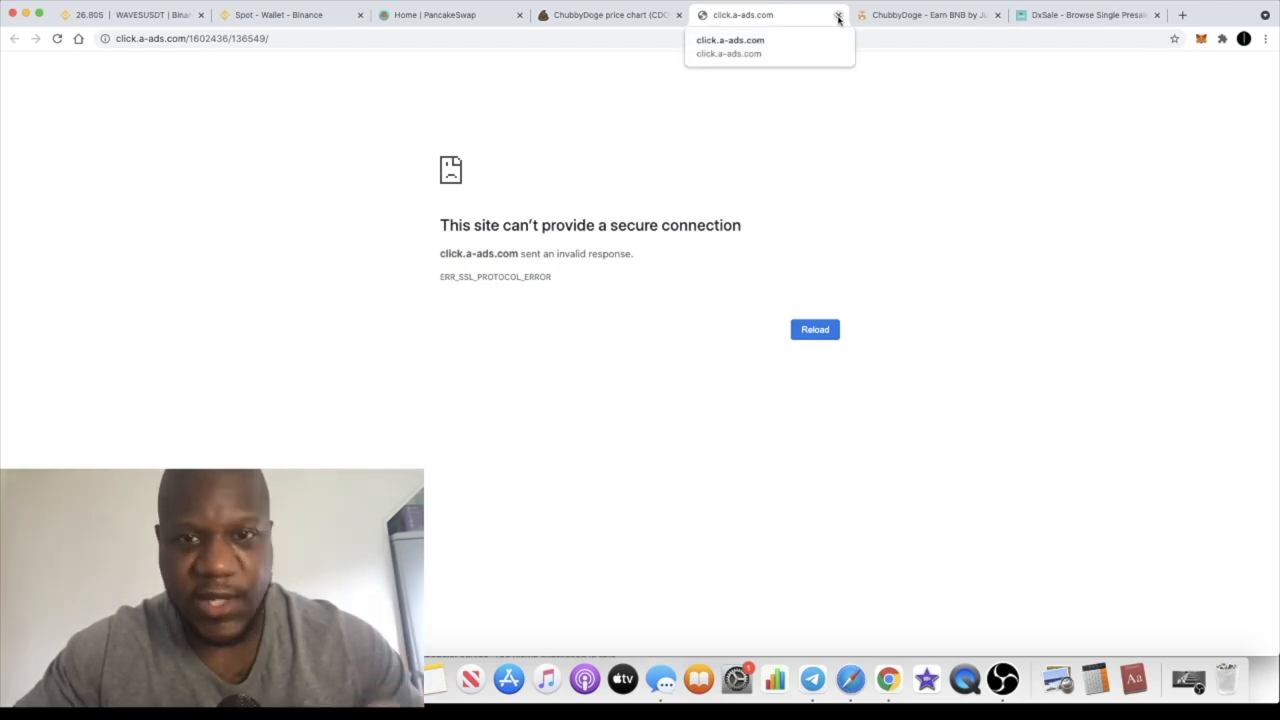
- Close the failed click.a-ads.com page and return to the ChubbyDoge website homepage
left_click(838, 14)
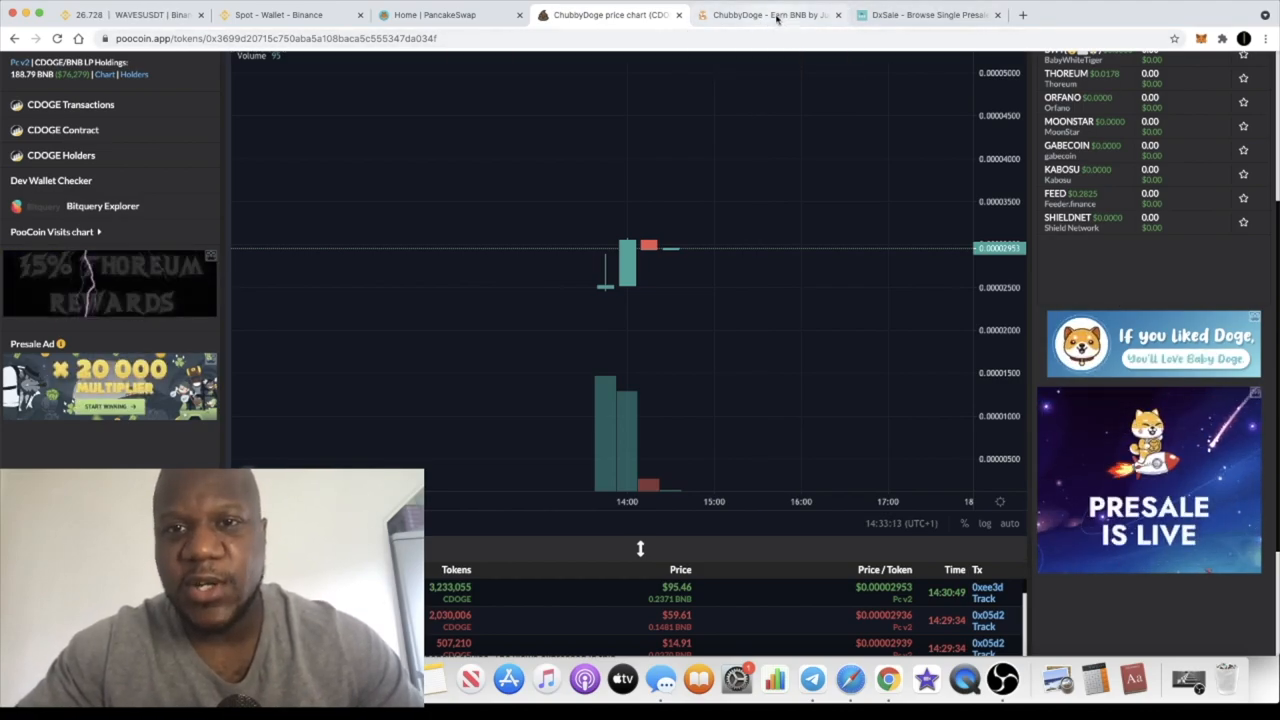
left_click(770, 14)
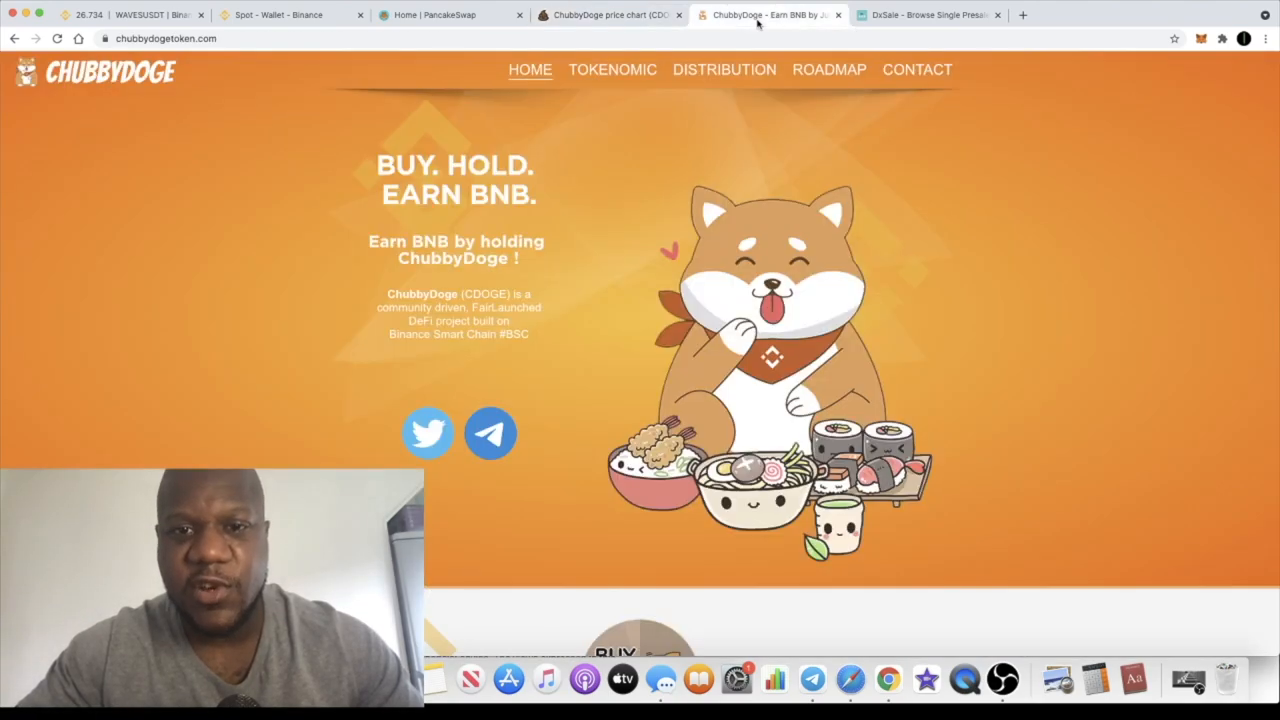
mouse_move(640, 188)
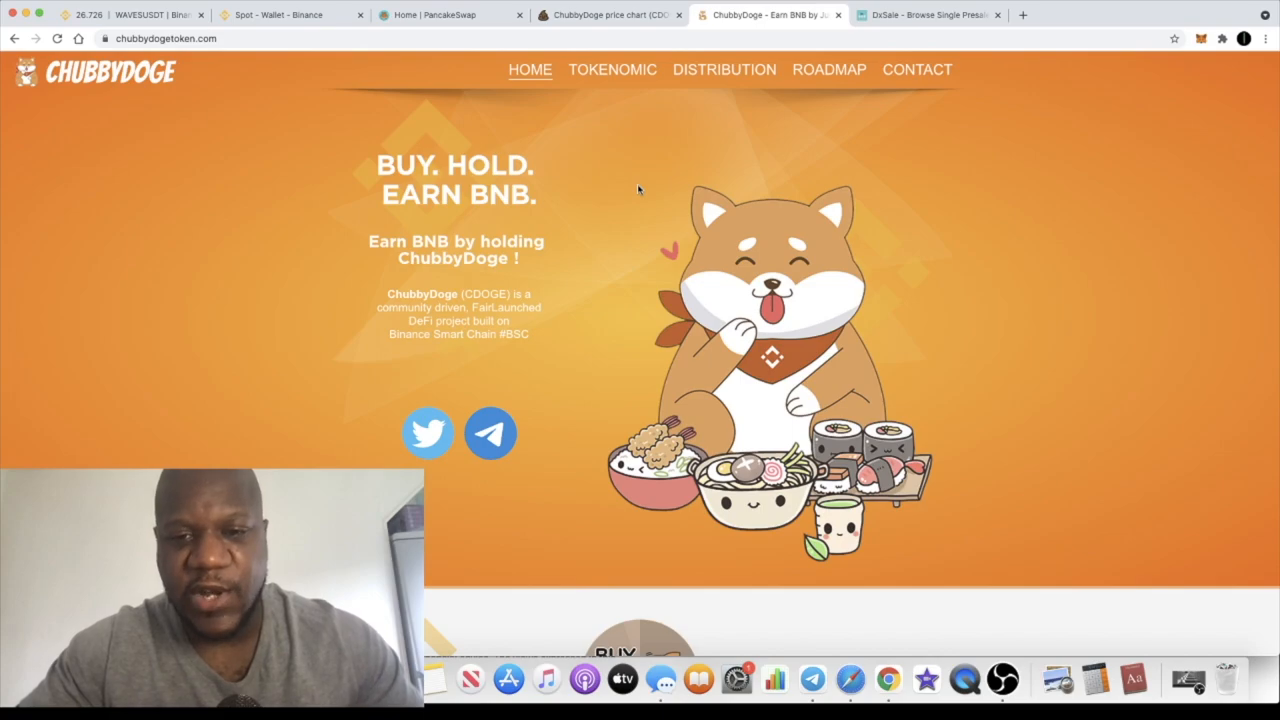
mouse_move(812, 678)
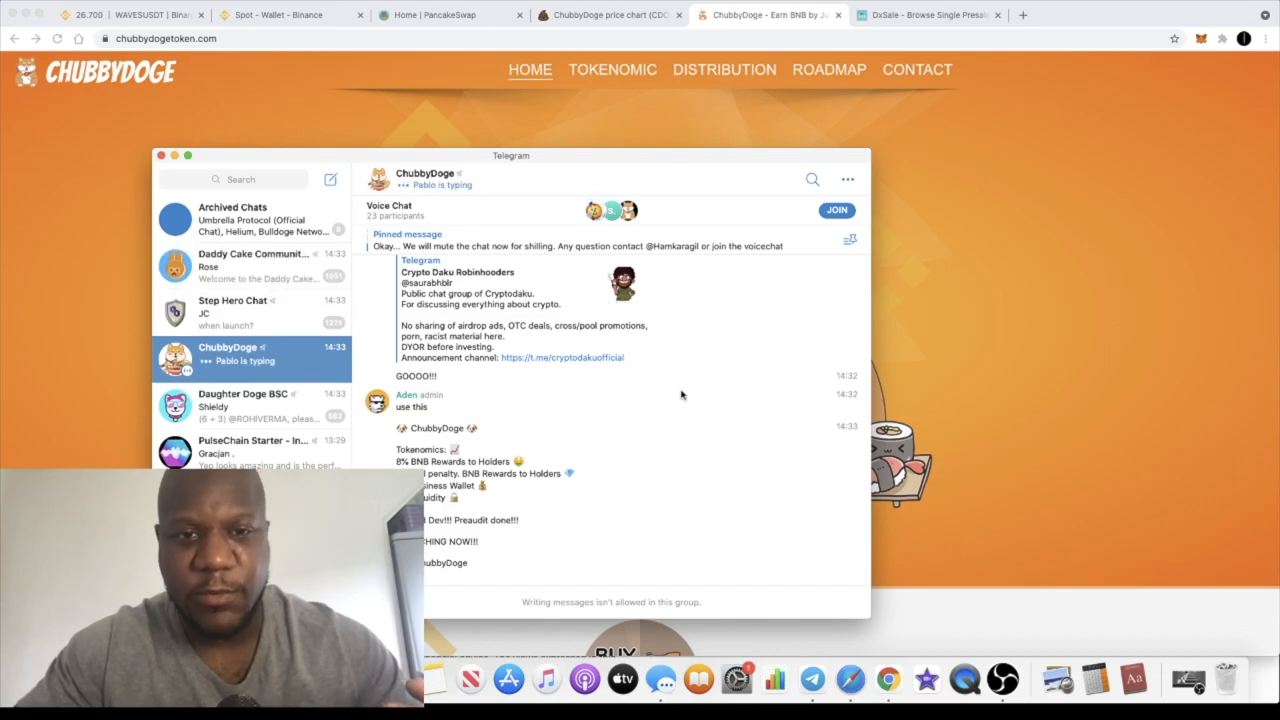
- View the ChubbyDoge Telegram group's info, members and description, then close Telegram
scroll("down", 3)
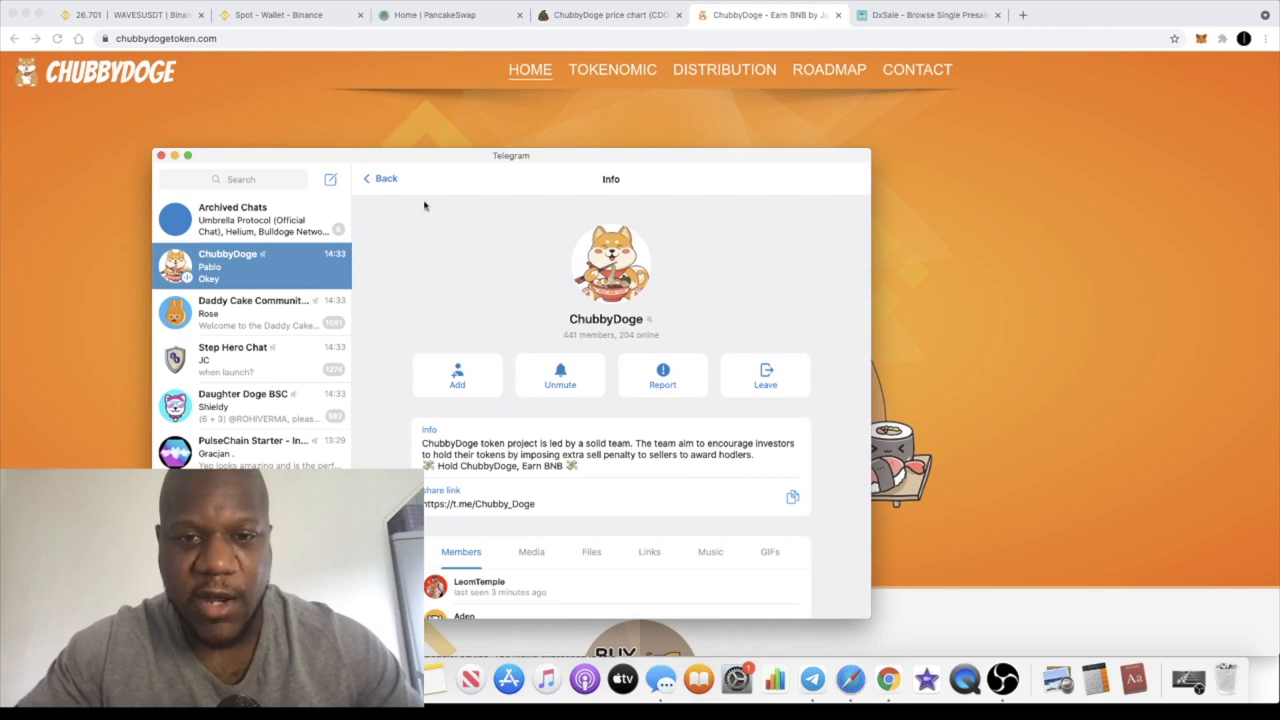
left_click(380, 178)
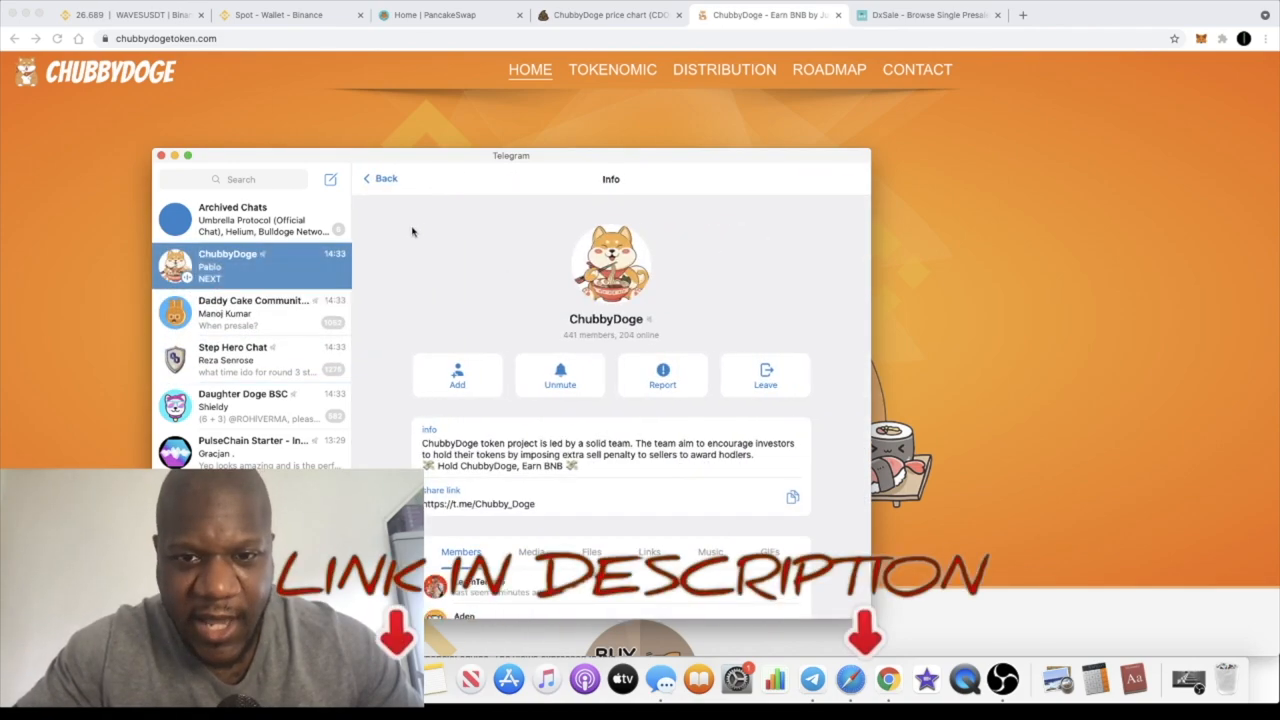
left_click(380, 178)
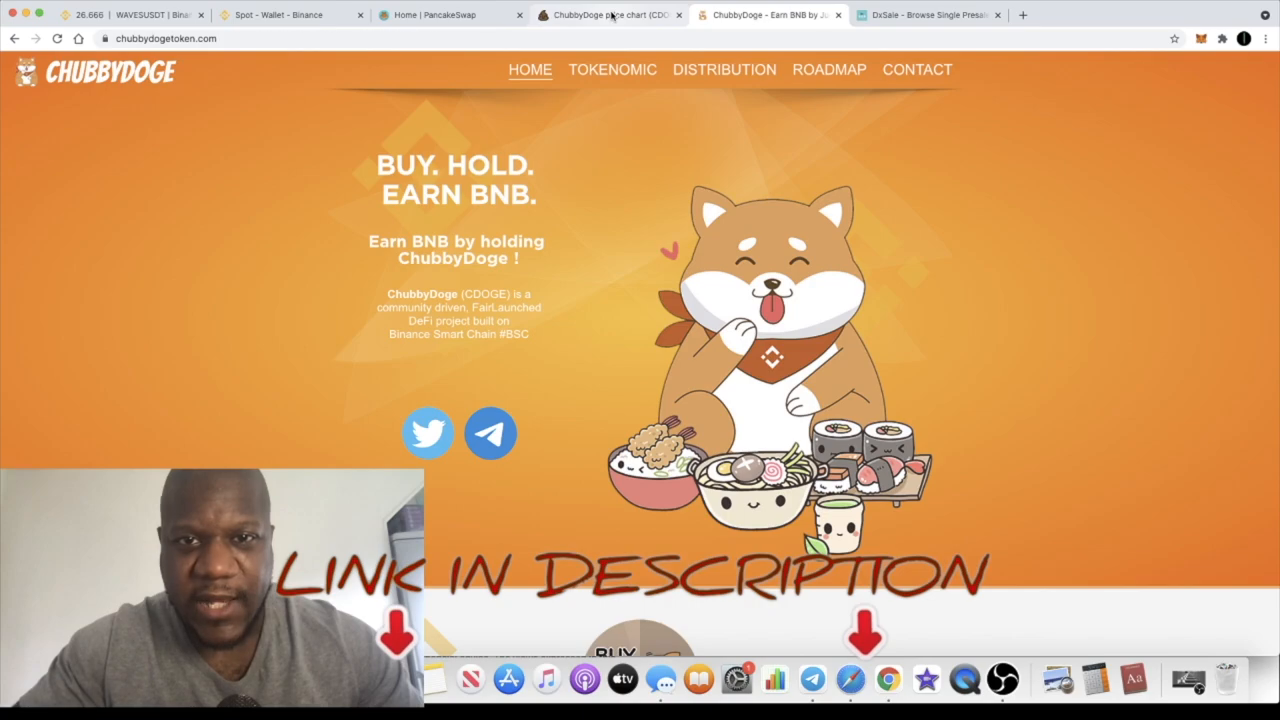
- Return to the PooCoin CDOGE/BNB chart and scroll up to its supply, market cap and candles
left_click(610, 14)
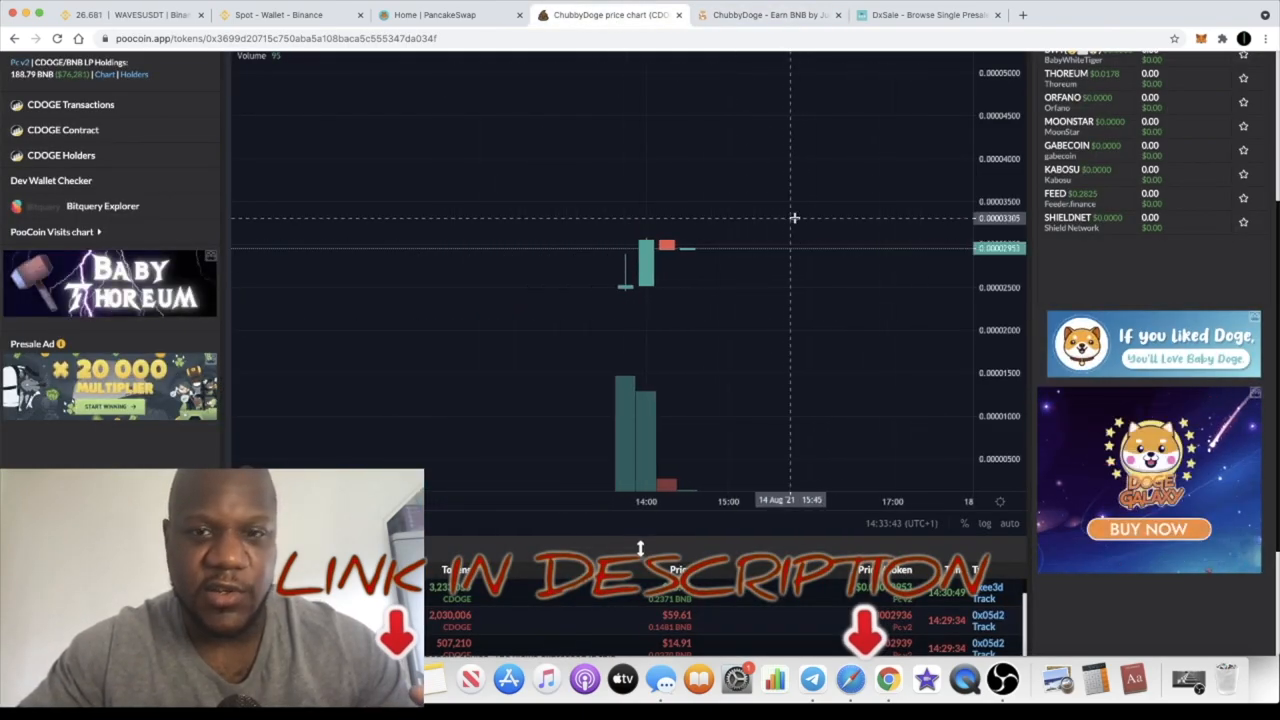
scroll("up", 3)
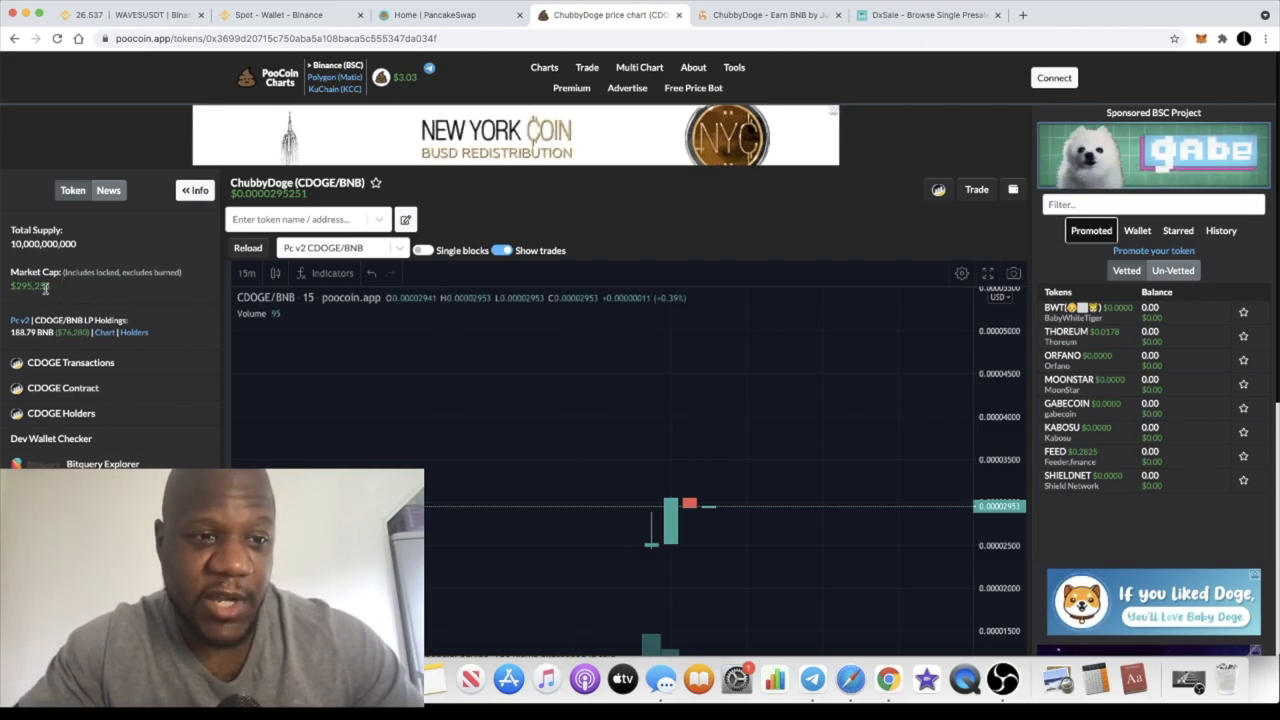
mouse_move(428, 352)
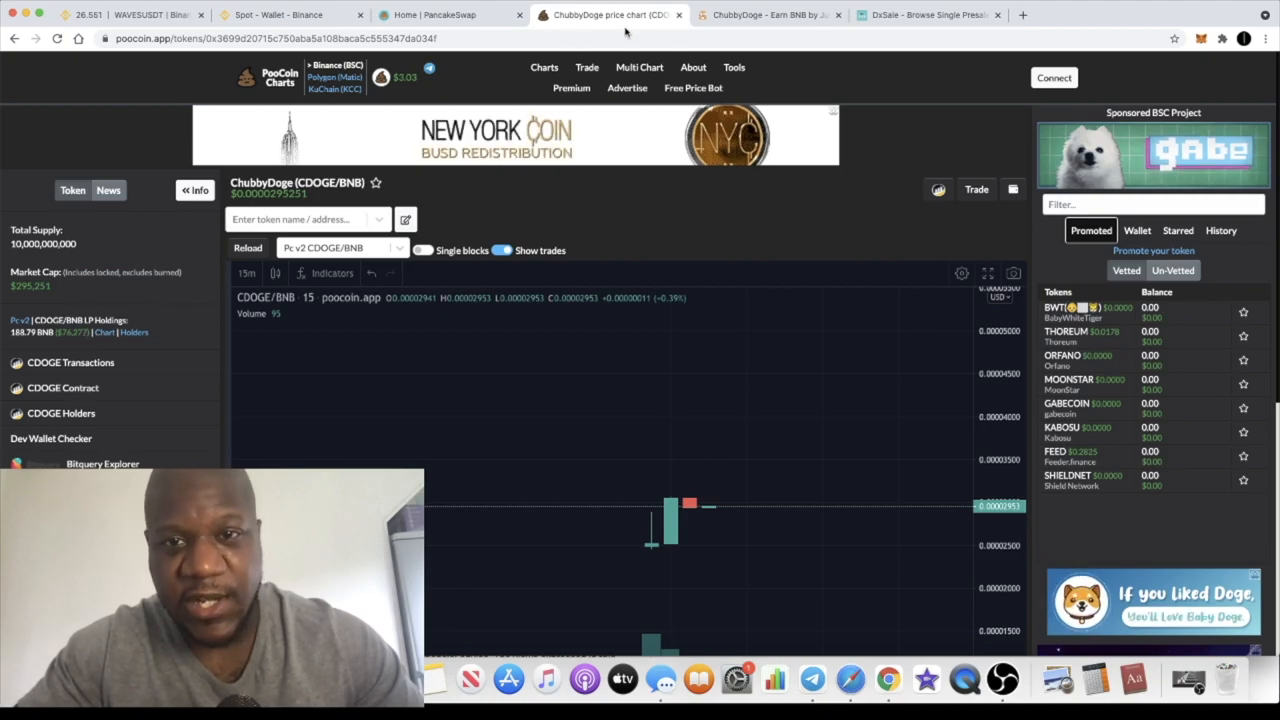
- Scroll the chubbydogetoken.com homepage down through the Tokenomic and Token Distribution sections
left_click(768, 14)
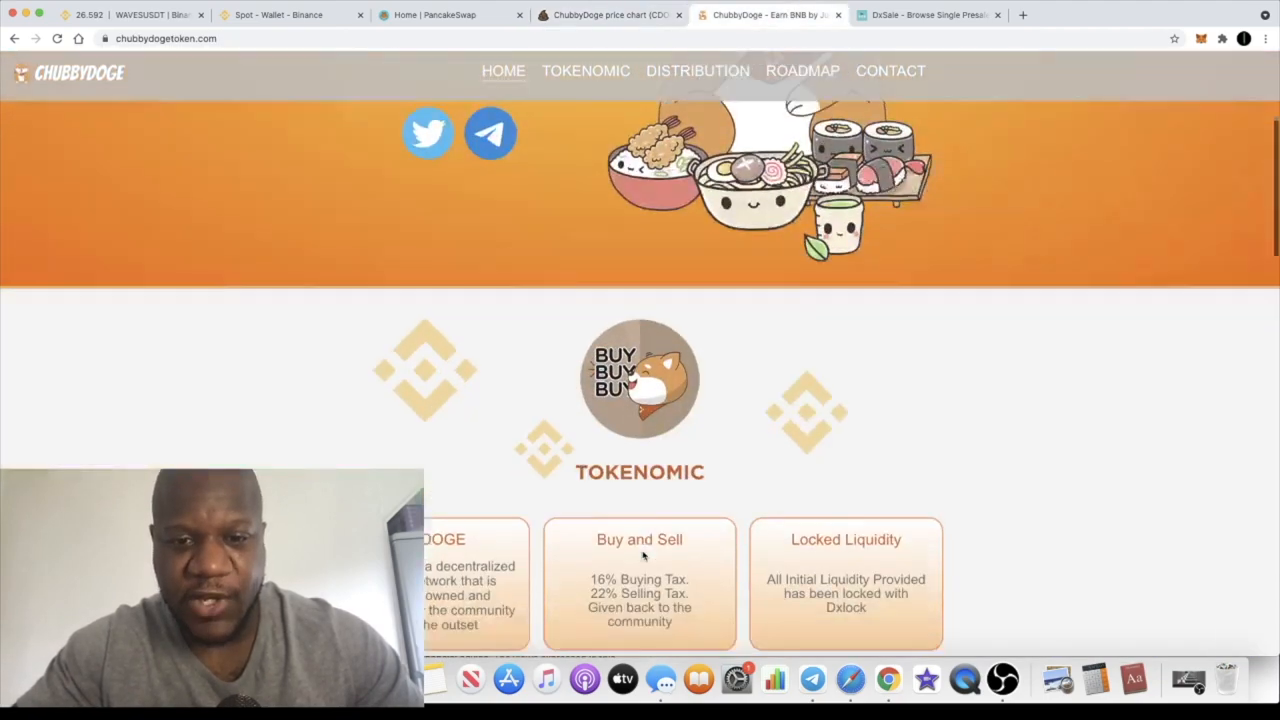
scroll("down", 3)
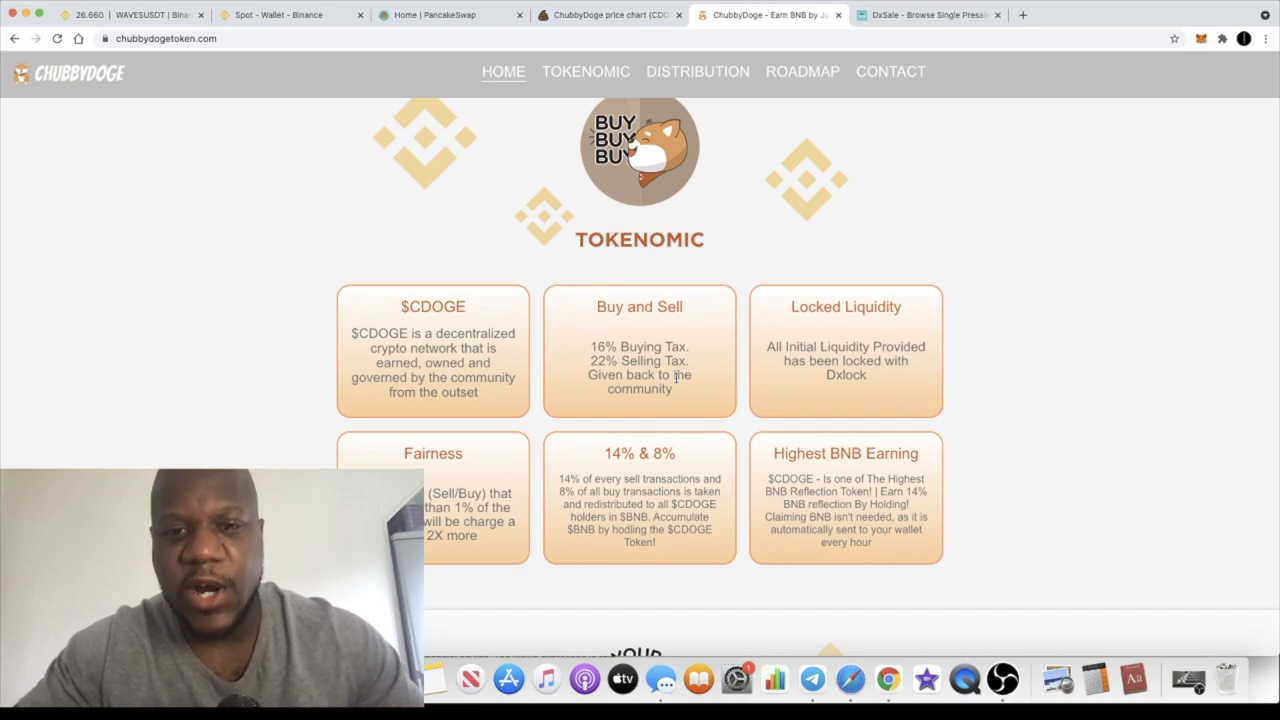
mouse_move(646, 404)
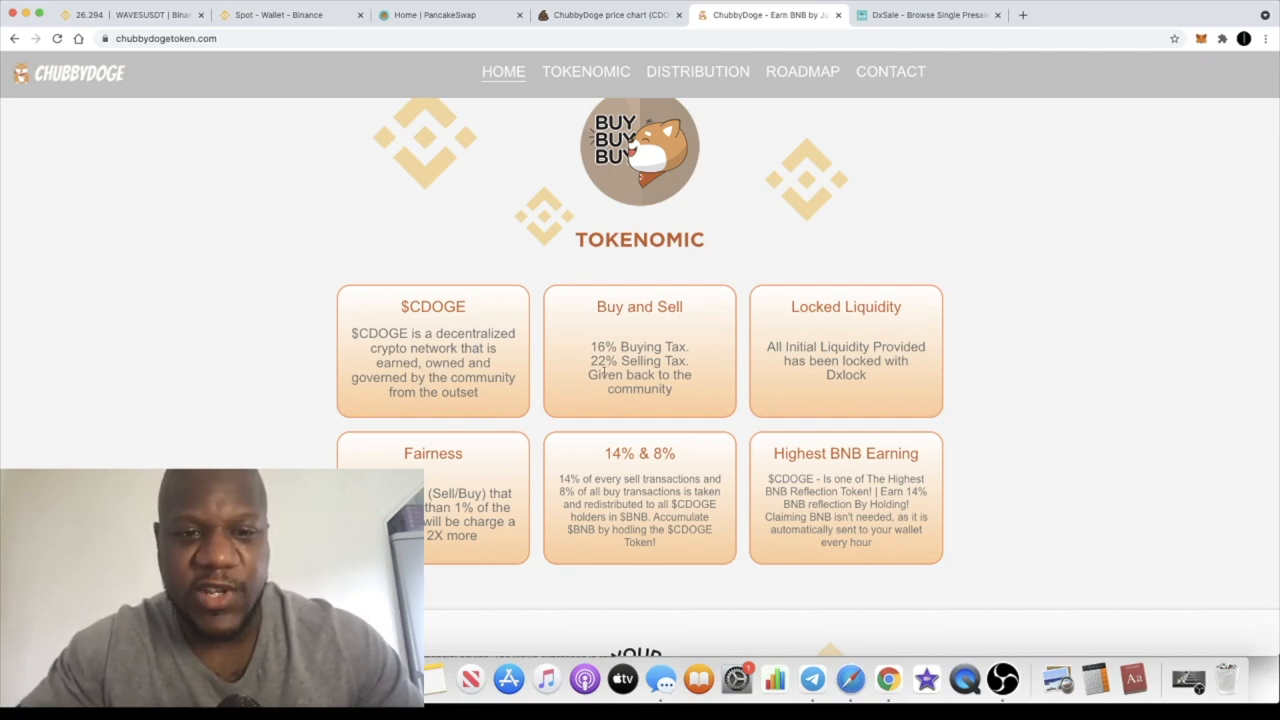
mouse_move(490, 392)
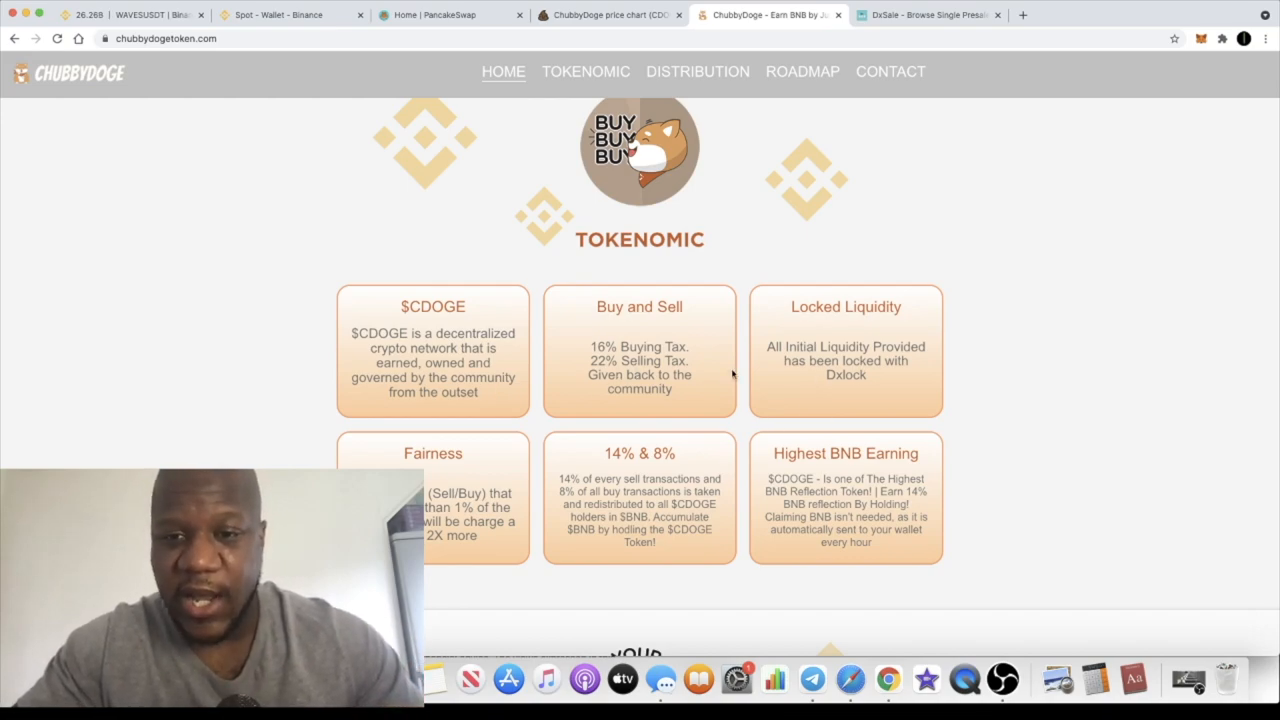
scroll("down", 3)
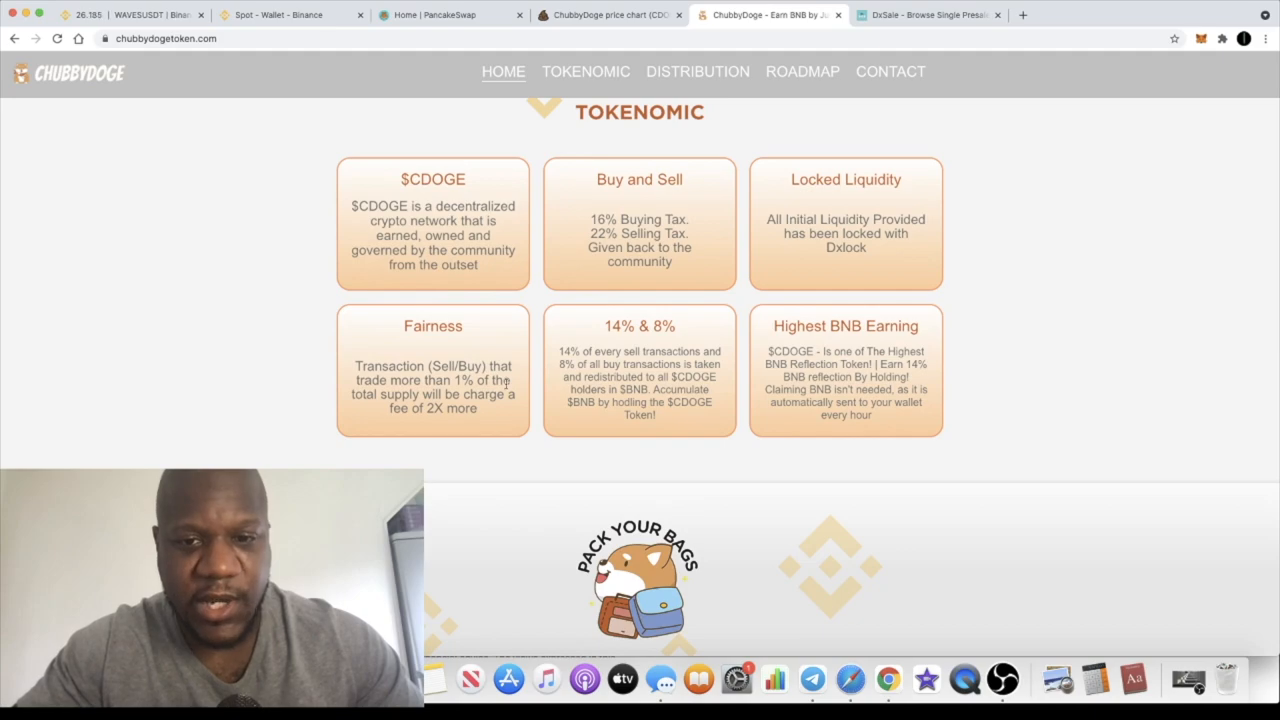
scroll("down", 3)
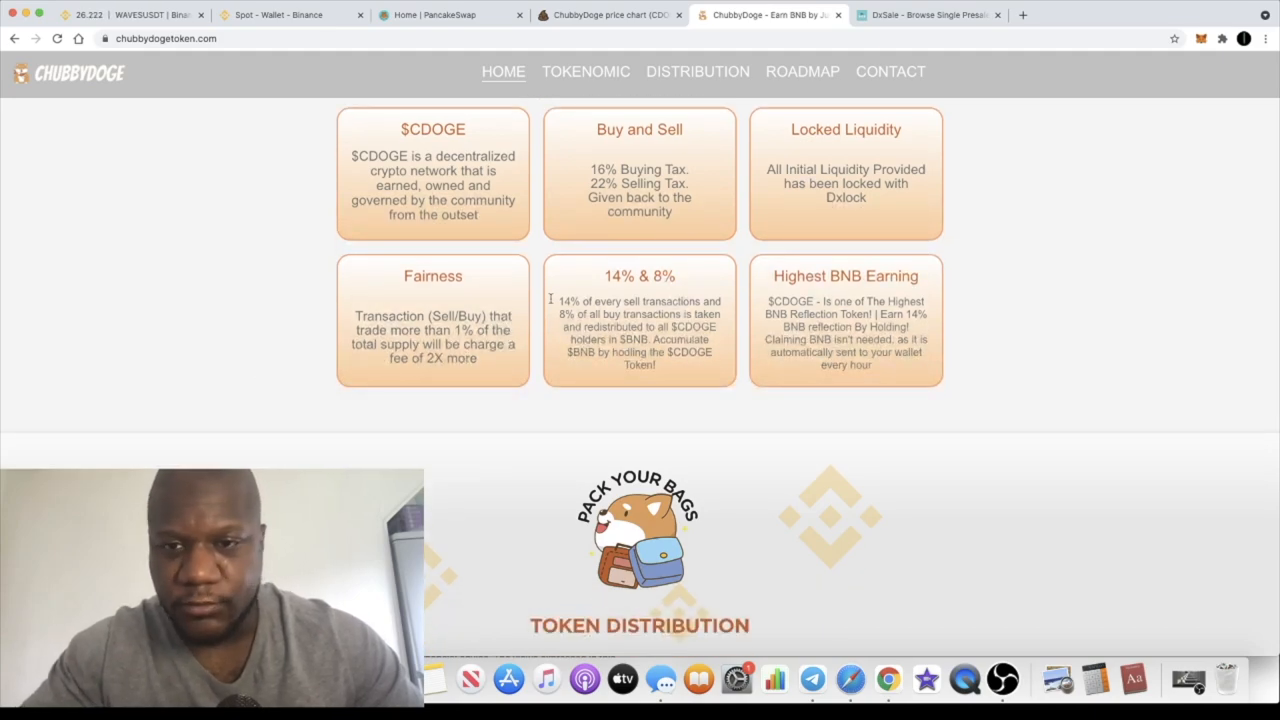
scroll("down", 3)
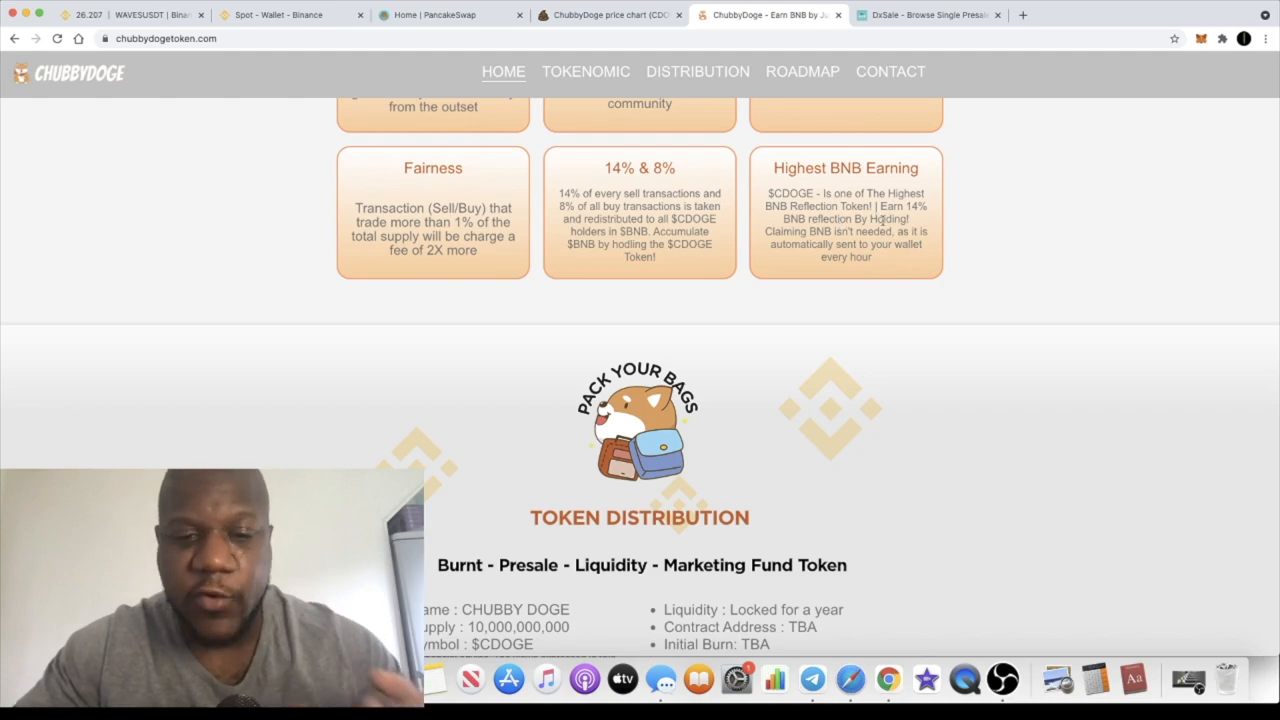
- Continue through the Roadmap section, ending back at the homepage headline
scroll("down", 3)
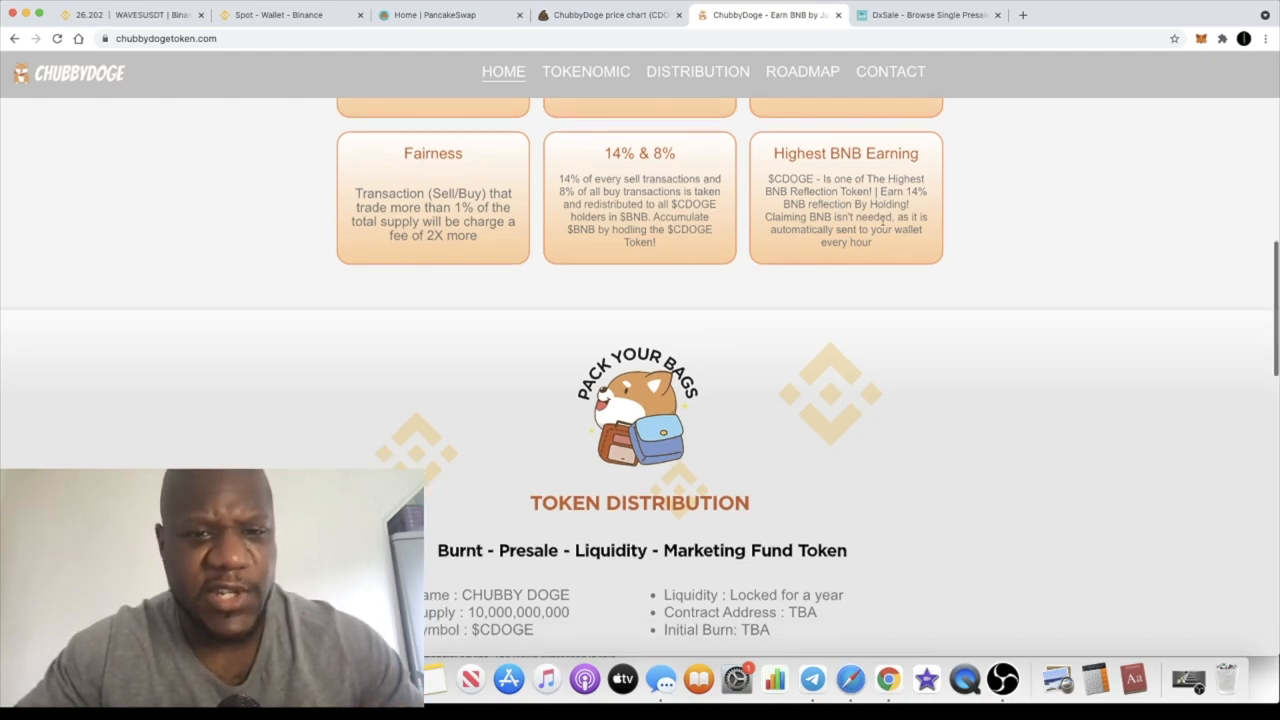
scroll("down", 3)
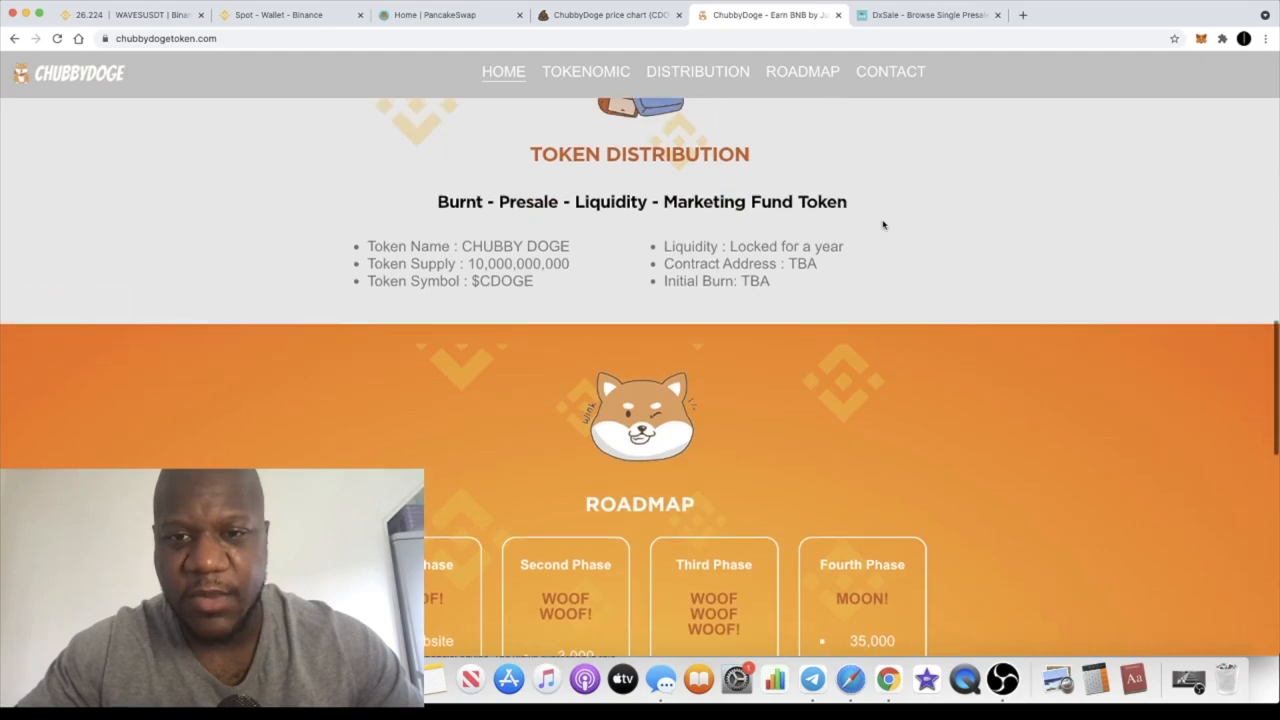
scroll("up", 3)
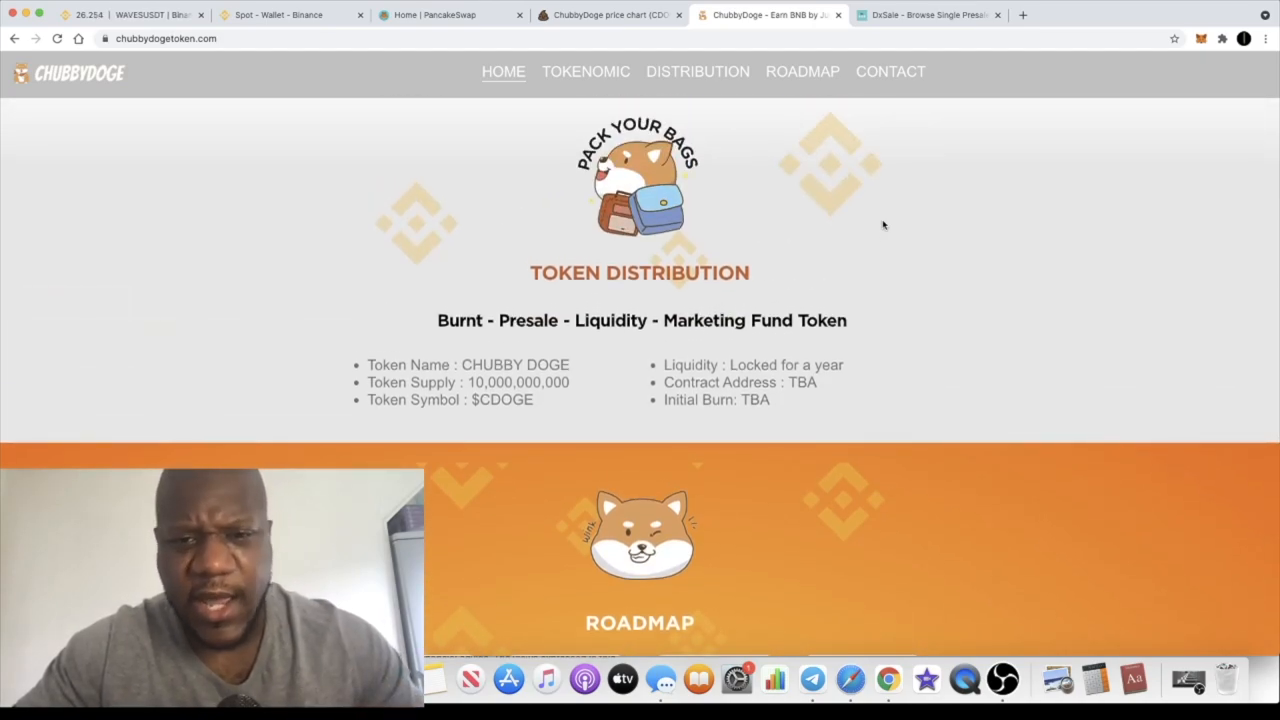
scroll("down", 3)
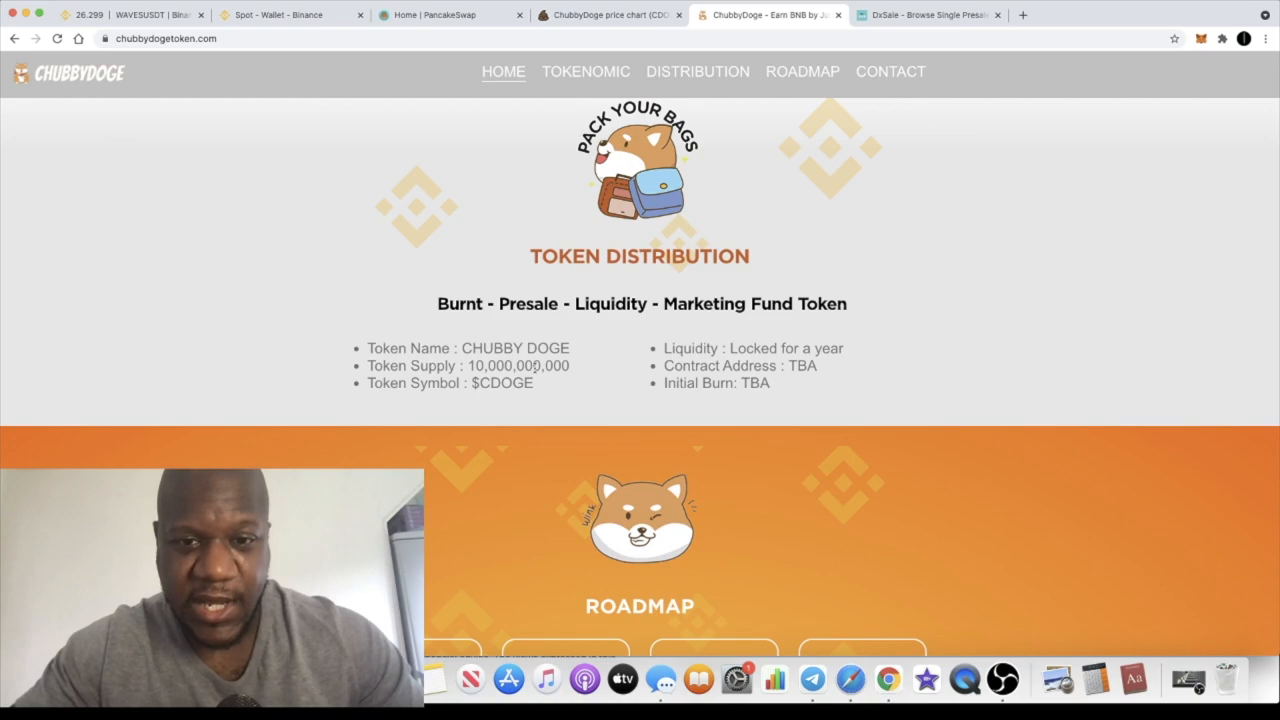
mouse_move(556, 390)
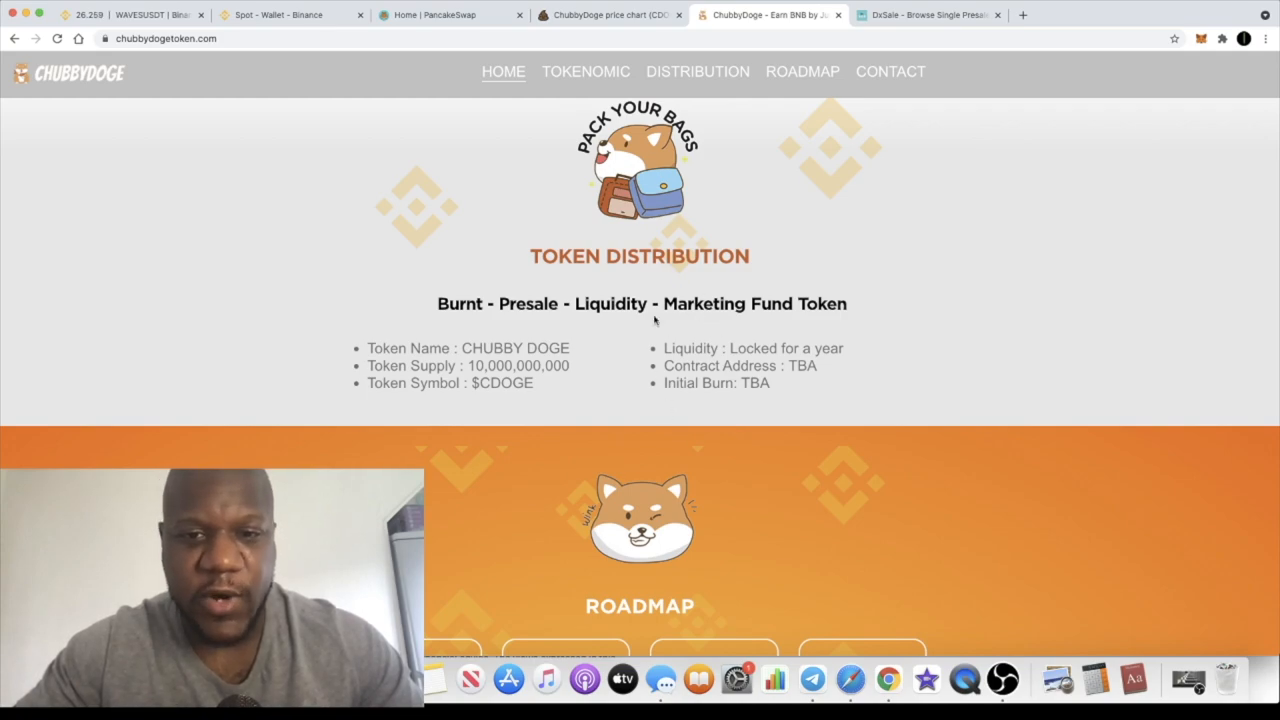
scroll("down", 3)
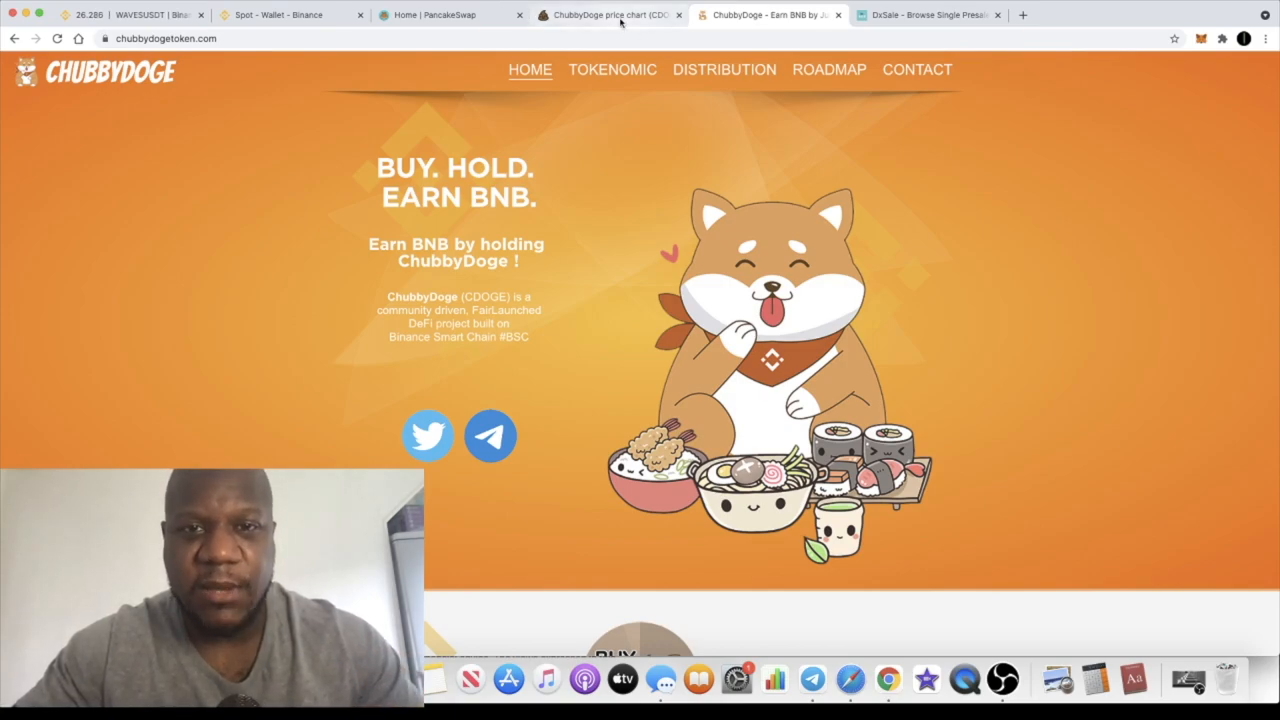
left_click(610, 14)
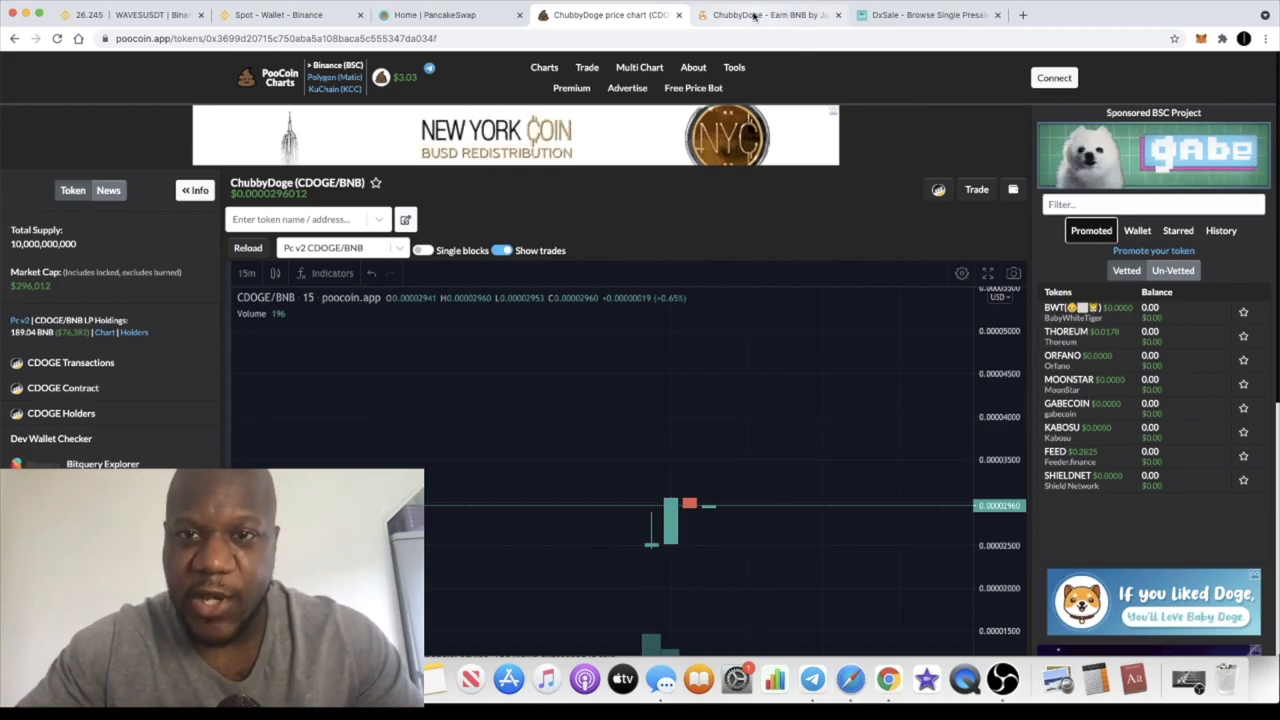
left_click(768, 14)
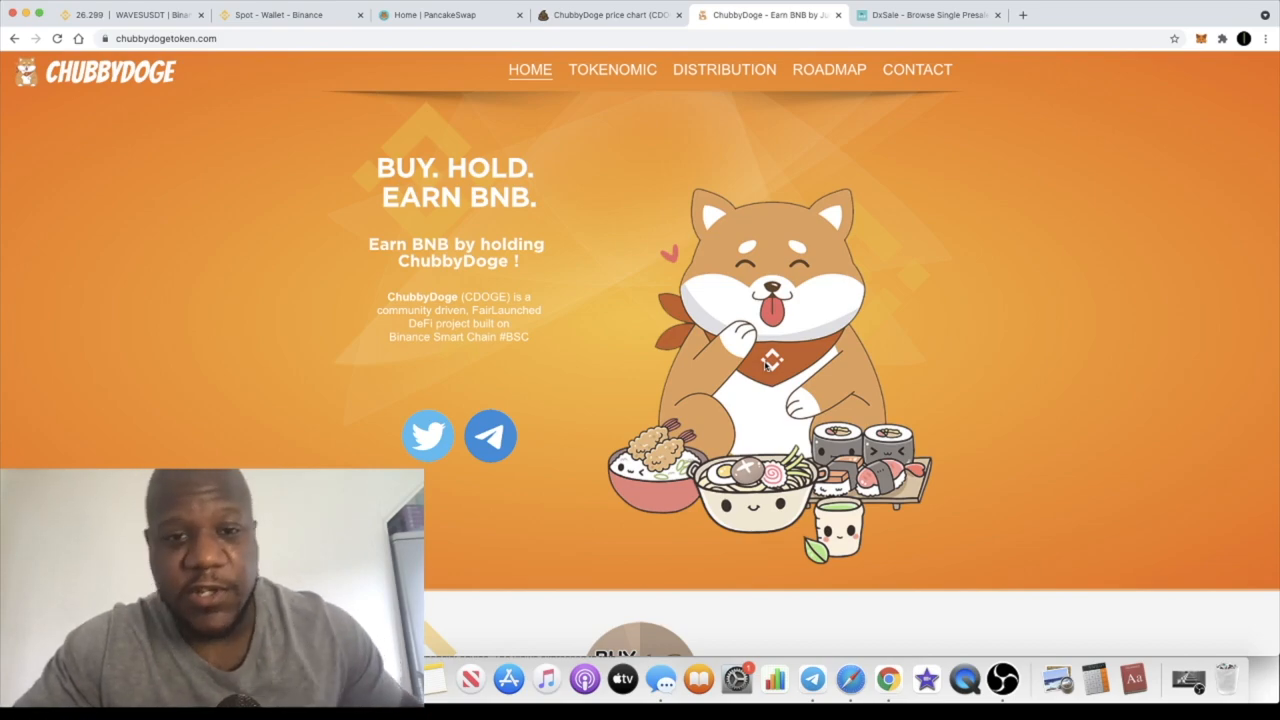
mouse_move(652, 150)
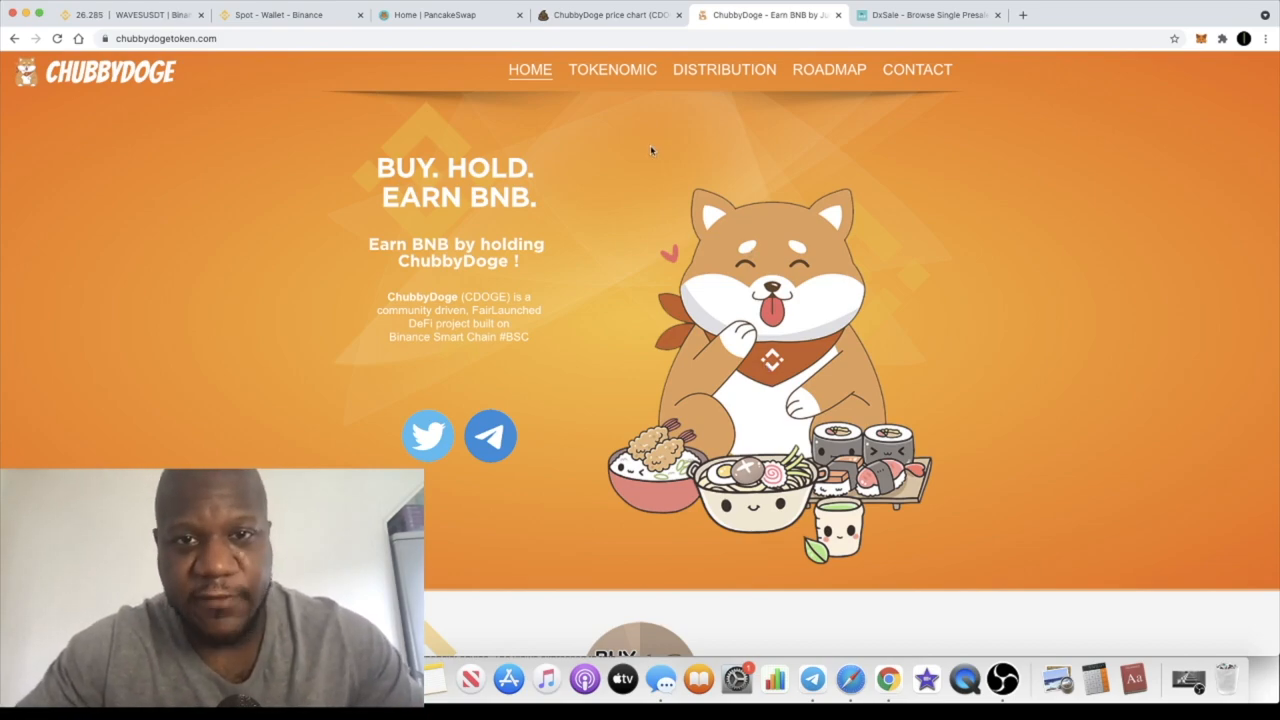
mouse_move(632, 148)
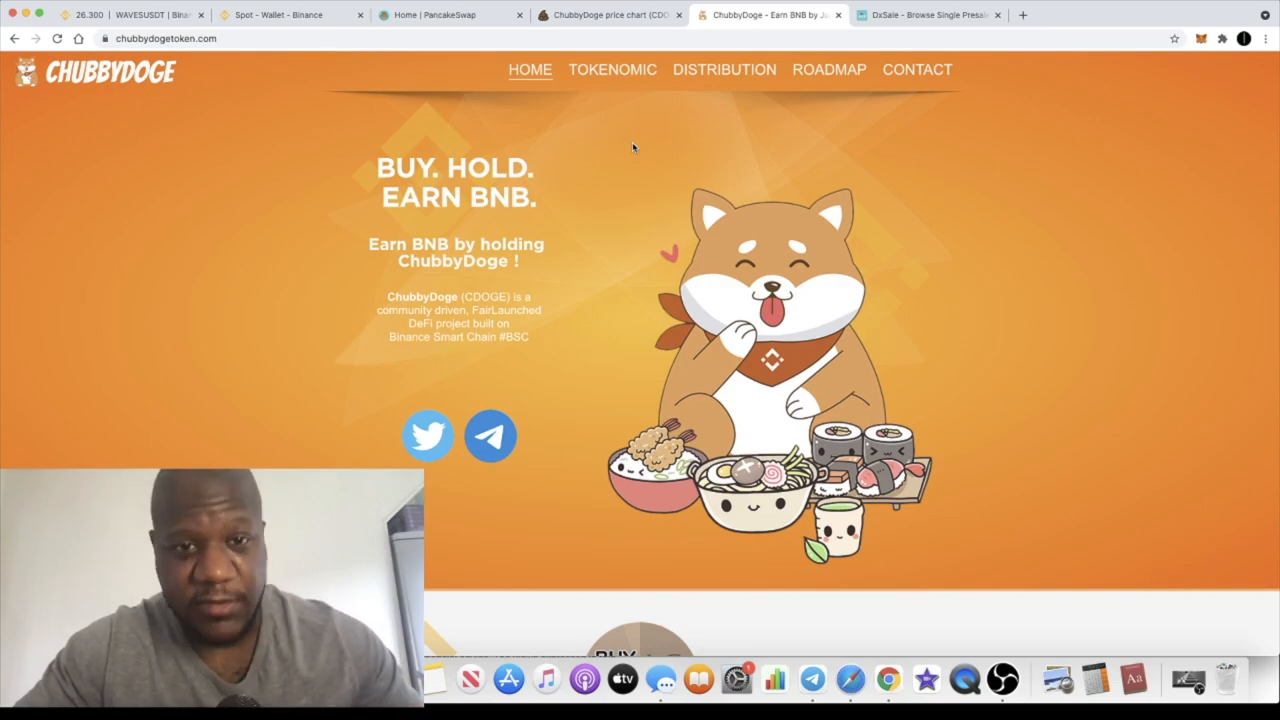
left_click(610, 14)
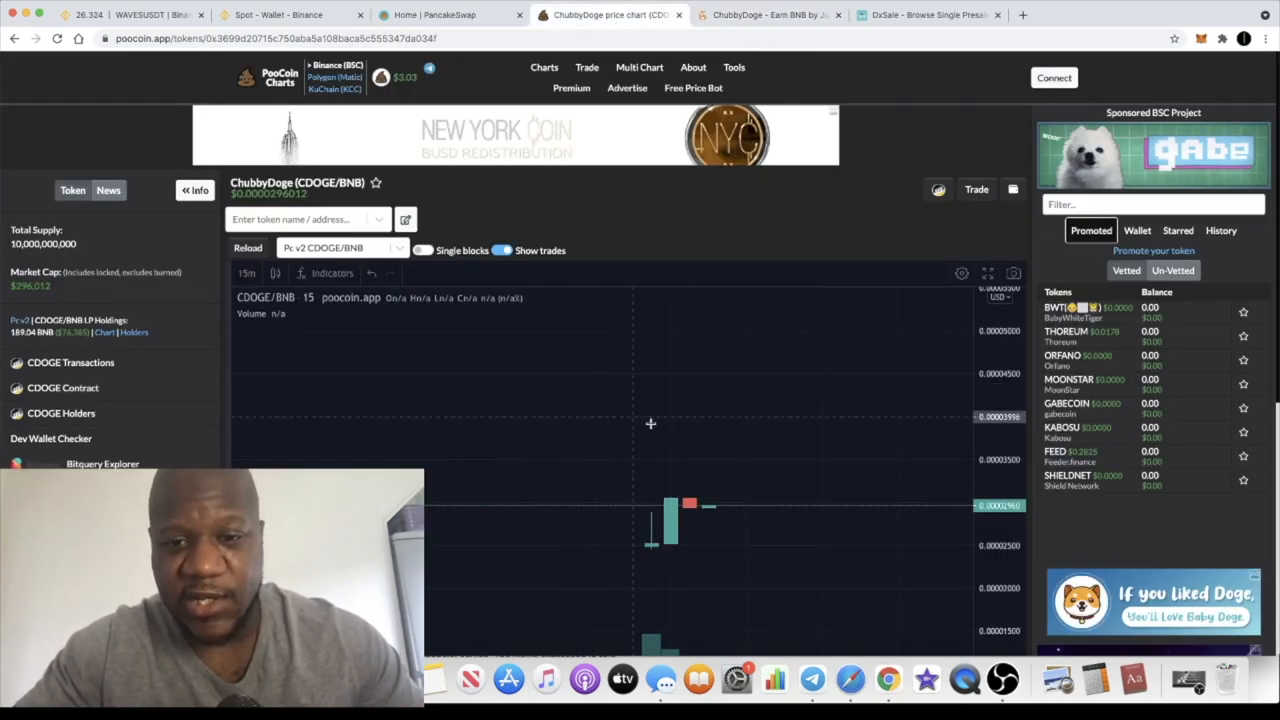
mouse_move(938, 412)
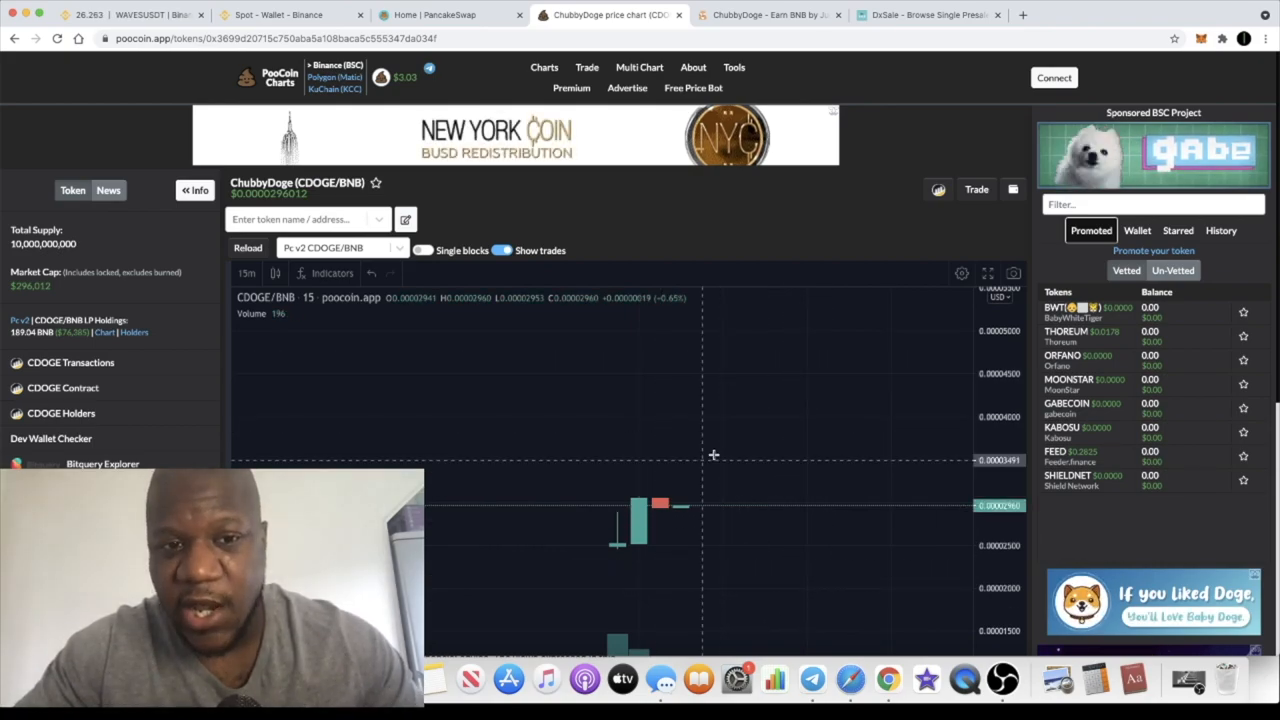
mouse_move(530, 316)
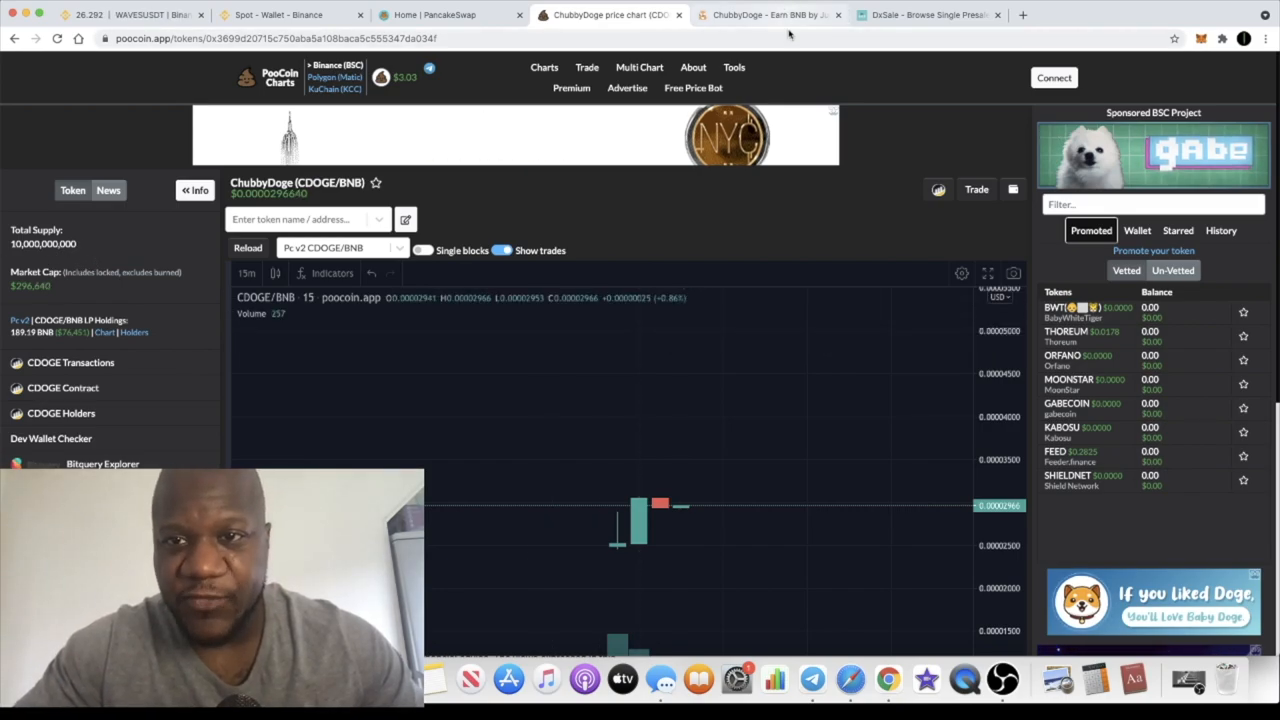
left_click(768, 14)
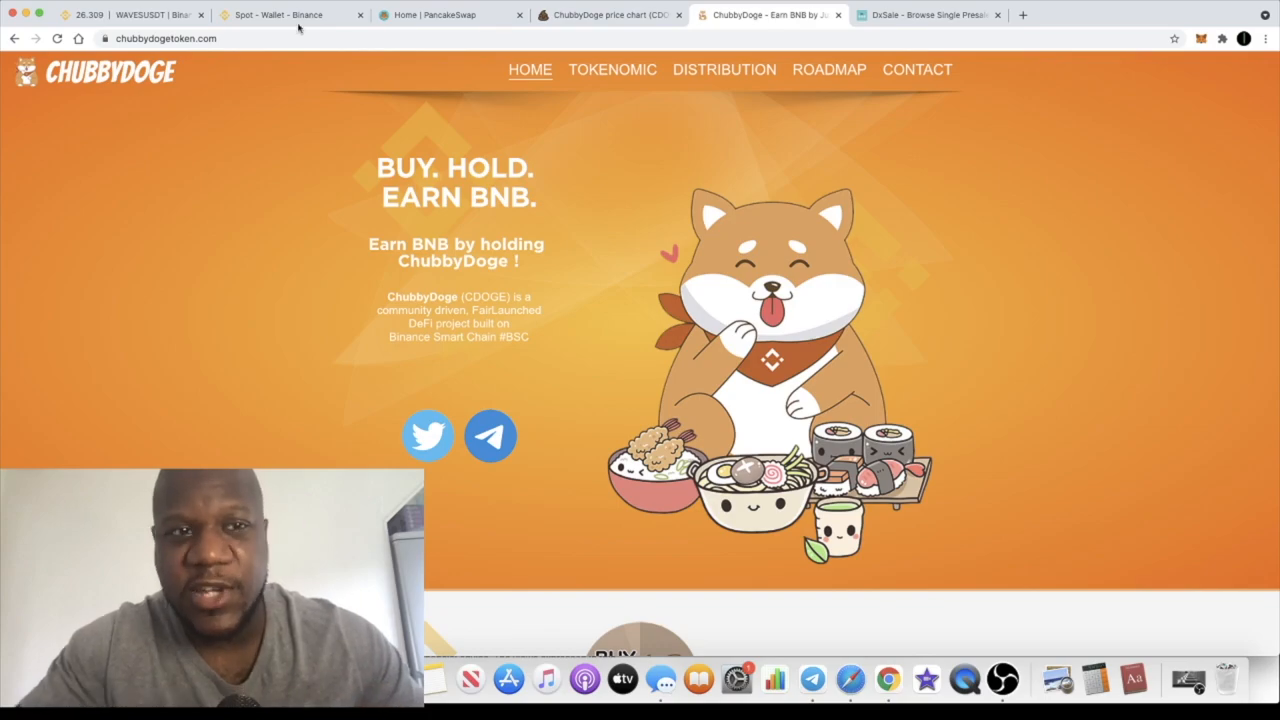
- Show the Binance WAVES/USDT 4-hour chart with its rising trend channel and order book
left_click(120, 14)
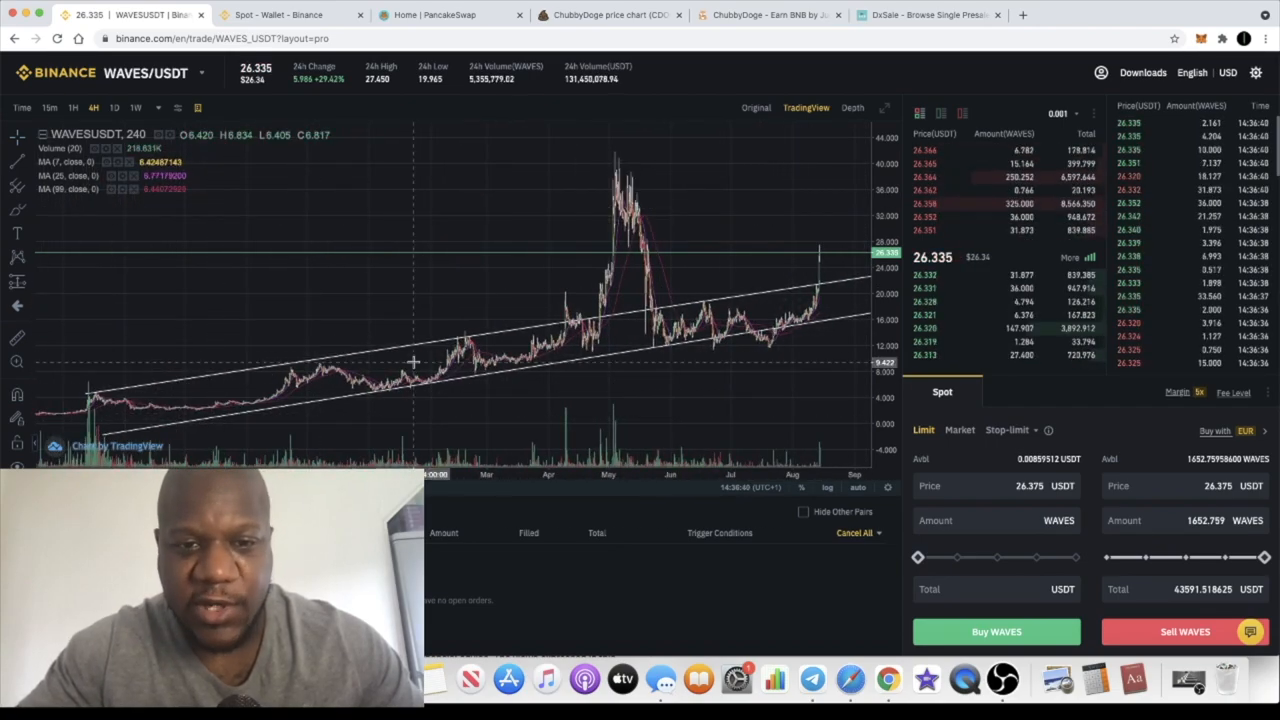
mouse_move(784, 276)
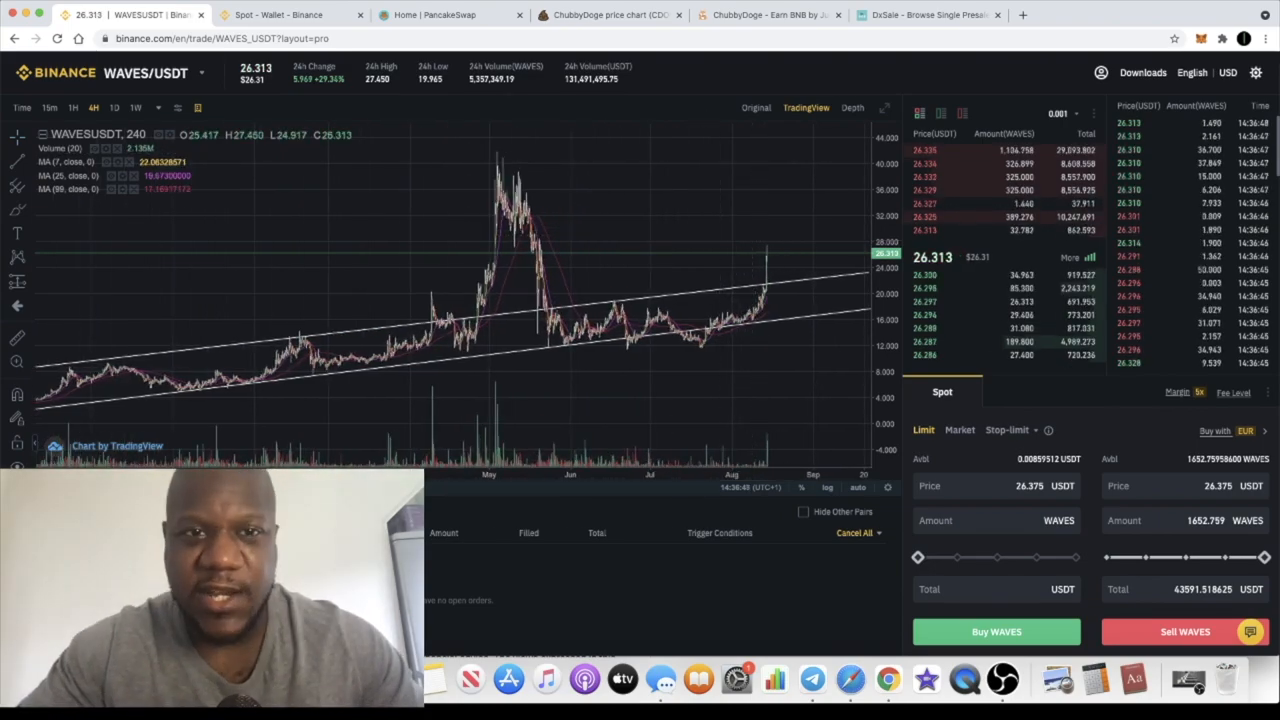
- Glance at the PooCoin chart, then scroll the ChubbyDoge website down to its Tokenomic section
left_click(610, 14)
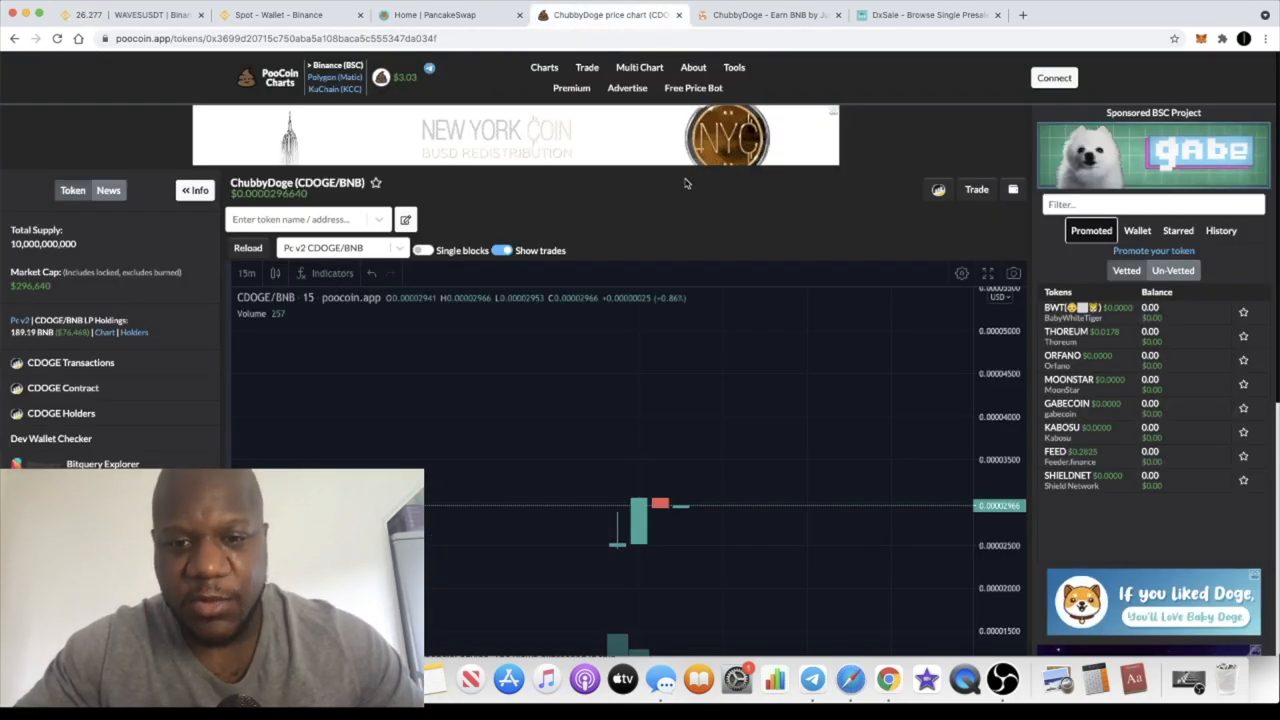
left_click(768, 14)
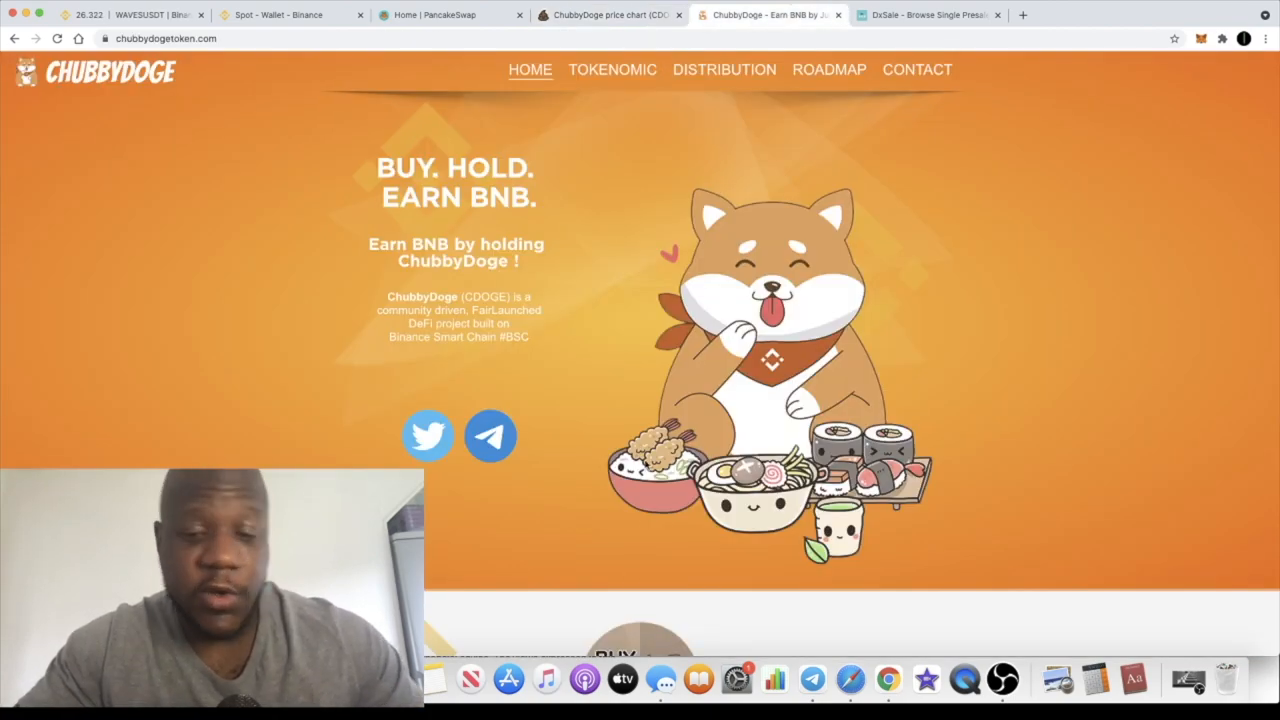
scroll("down", 3)
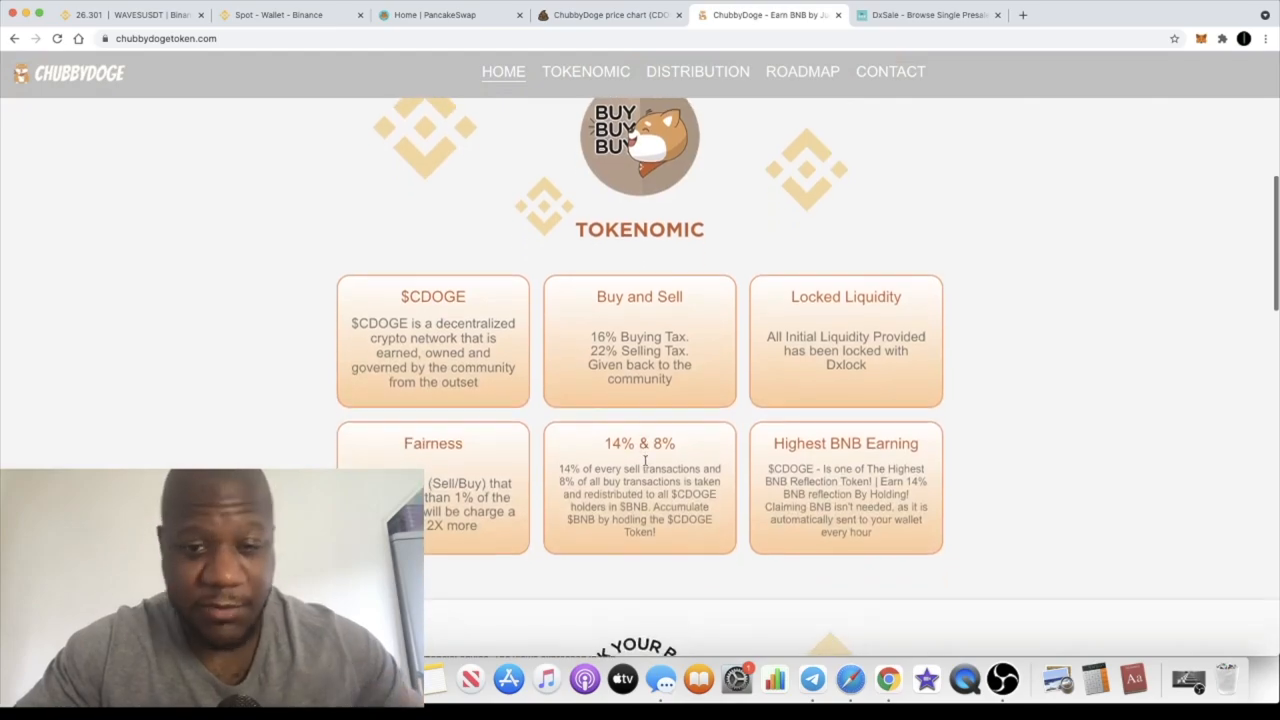